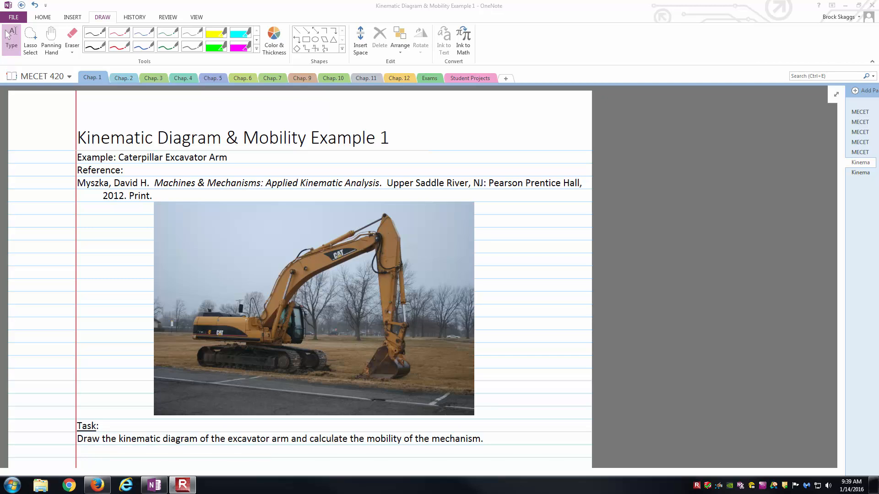
pyautogui.moveTo(689, 376)
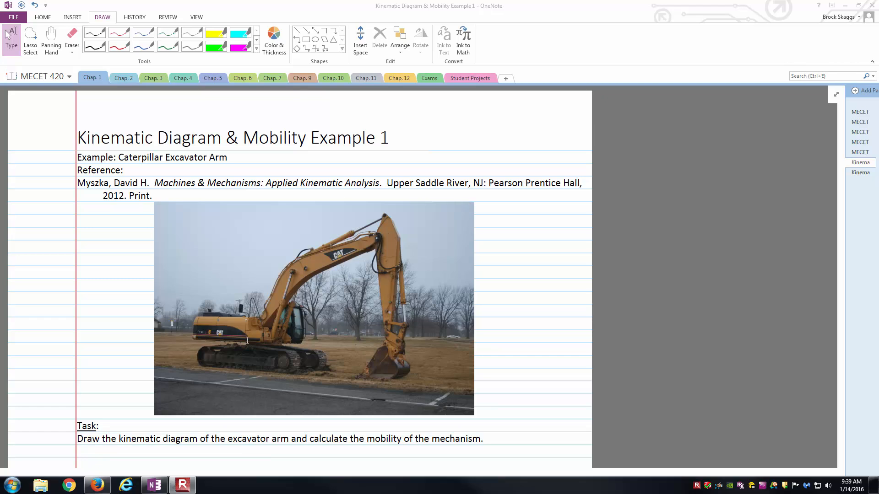
pyautogui.moveTo(400, 214)
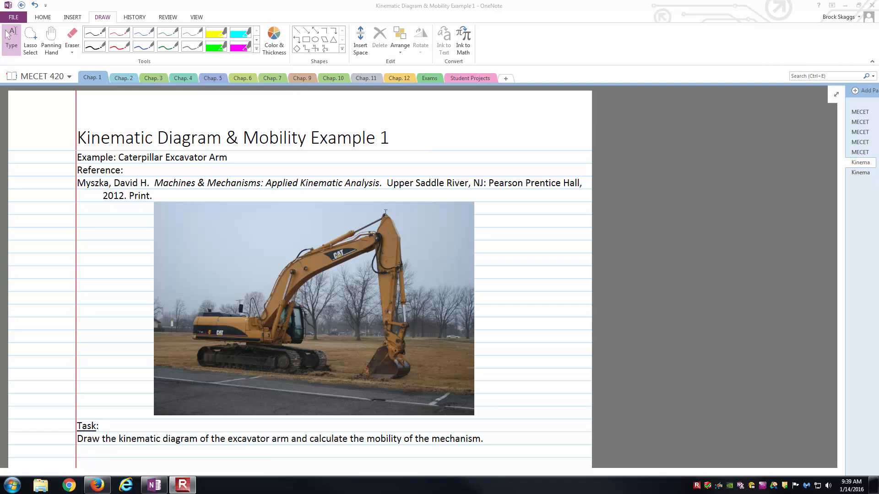
pyautogui.moveTo(860, 469)
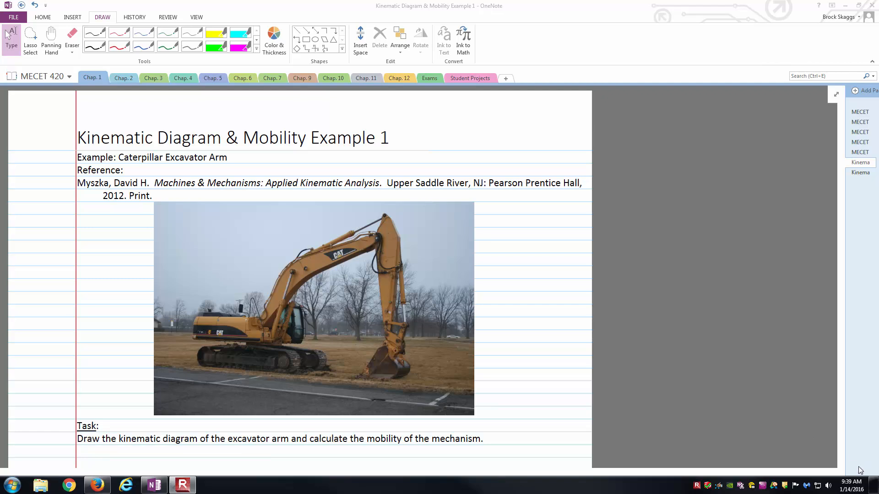
# Step: Circle the boom's base pivot and the lower cylinder mount in red on the excavator photo
pyautogui.scroll(-3)
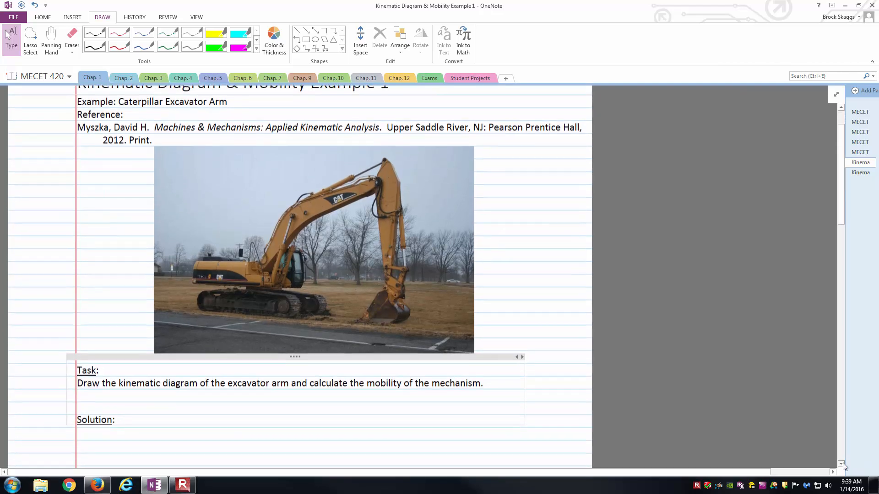
pyautogui.scroll(-3)
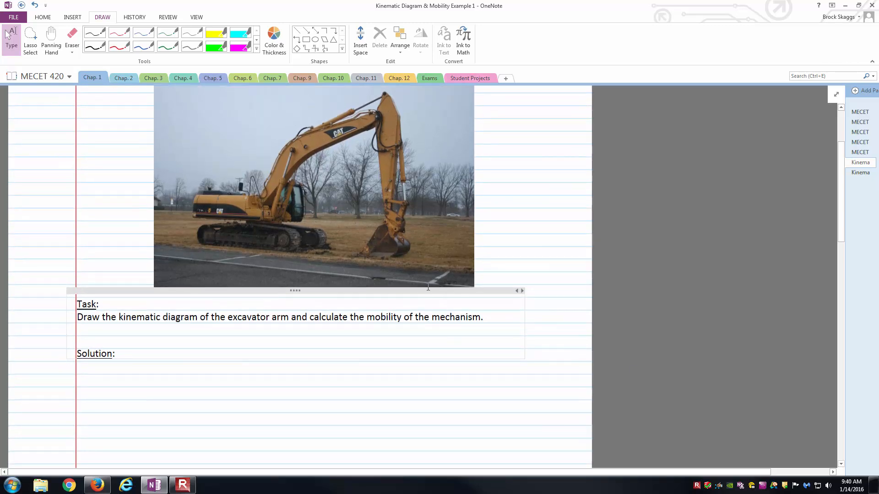
pyautogui.scroll(3)
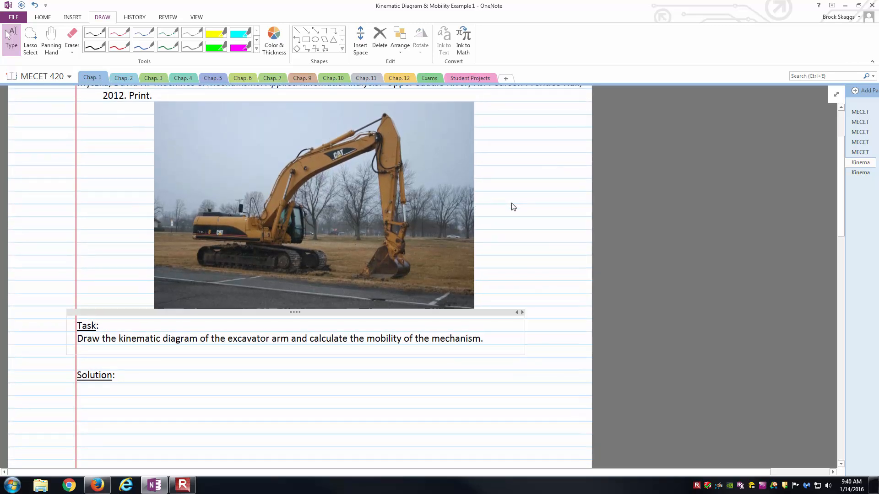
pyautogui.moveTo(558, 241)
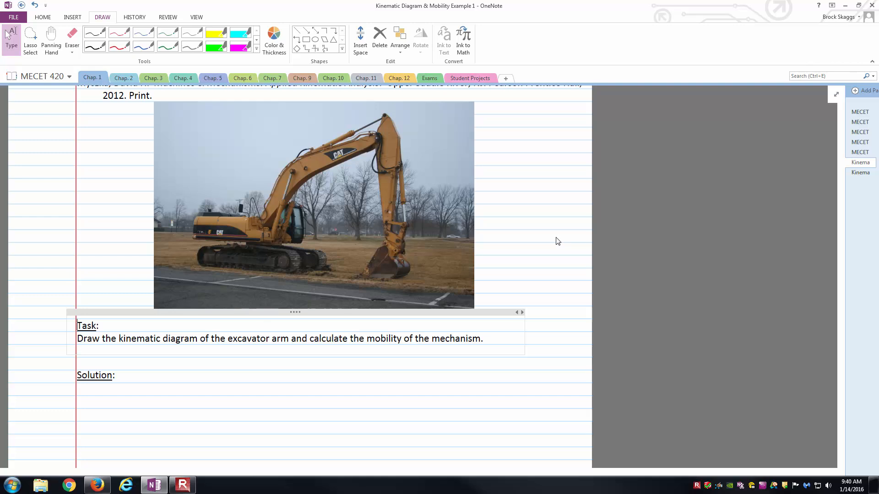
pyautogui.moveTo(119, 32)
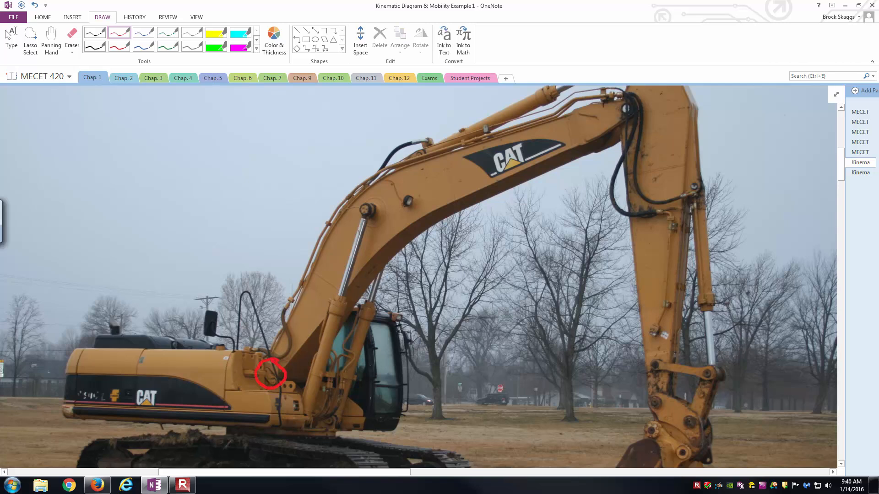
pyautogui.moveTo(403, 369)
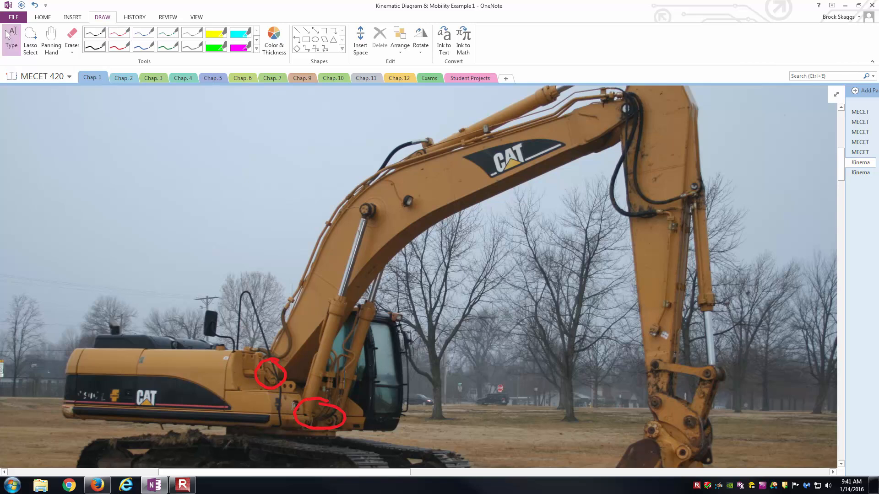
# Step: Sketch two grounded pin-joint symbols in black beneath the Solution heading
pyautogui.scroll(-3)
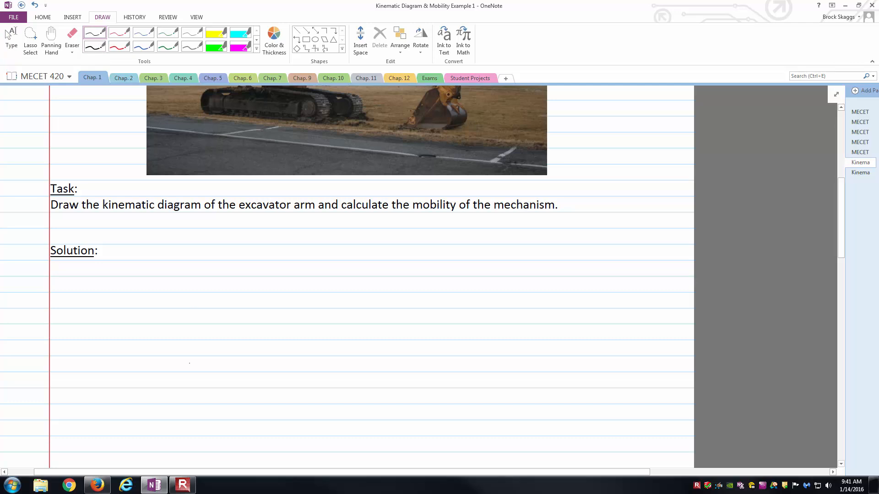
pyautogui.scroll(-3)
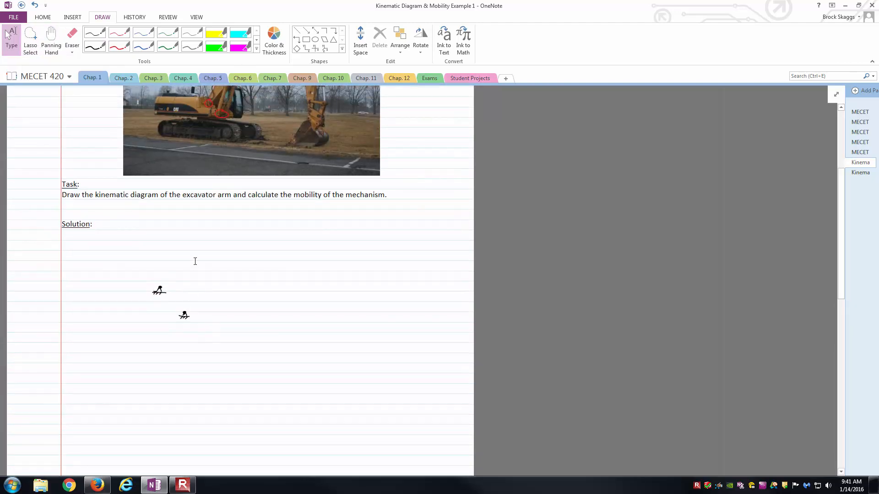
pyautogui.scroll(3)
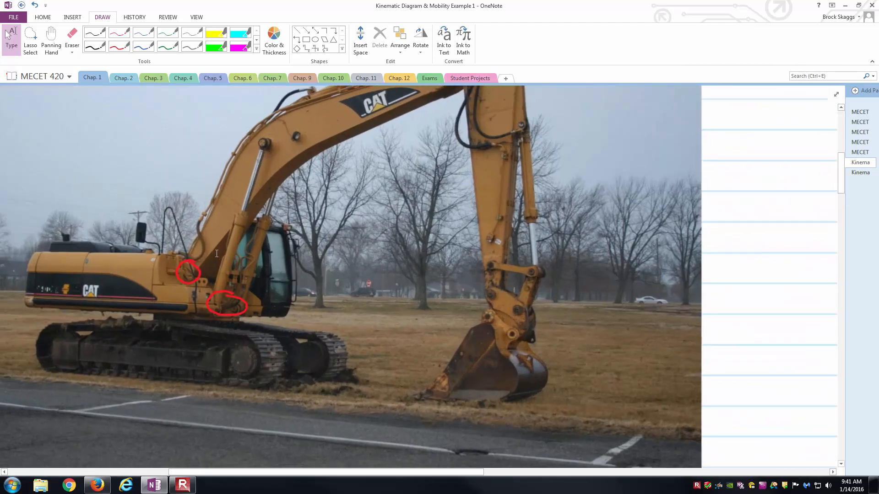
pyautogui.scroll(-3)
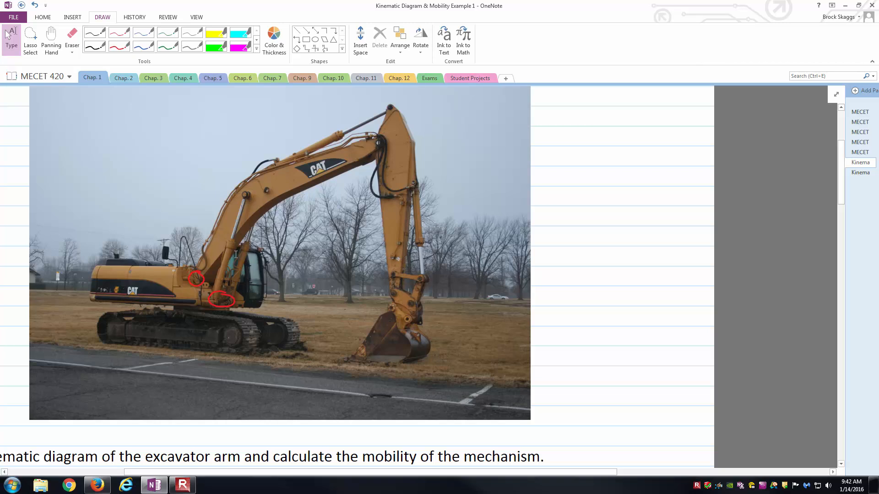
pyautogui.scroll(-3)
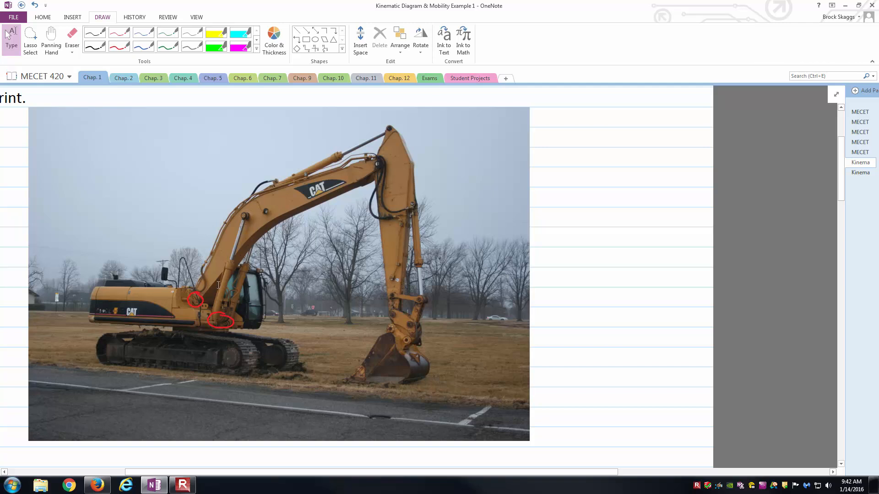
pyautogui.moveTo(344, 187)
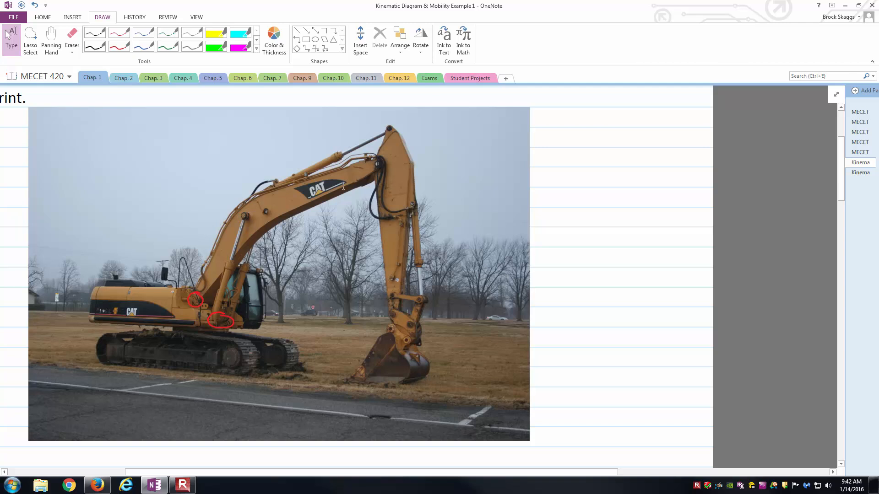
pyautogui.moveTo(362, 183)
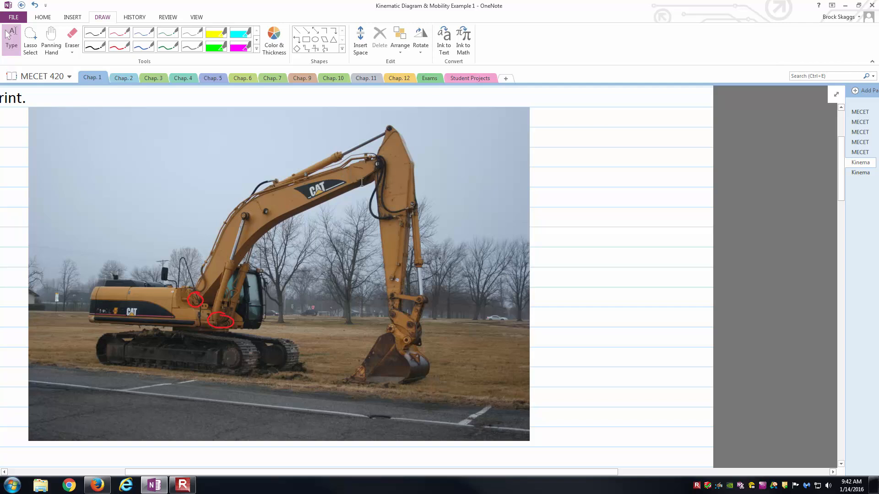
pyautogui.scroll(-3)
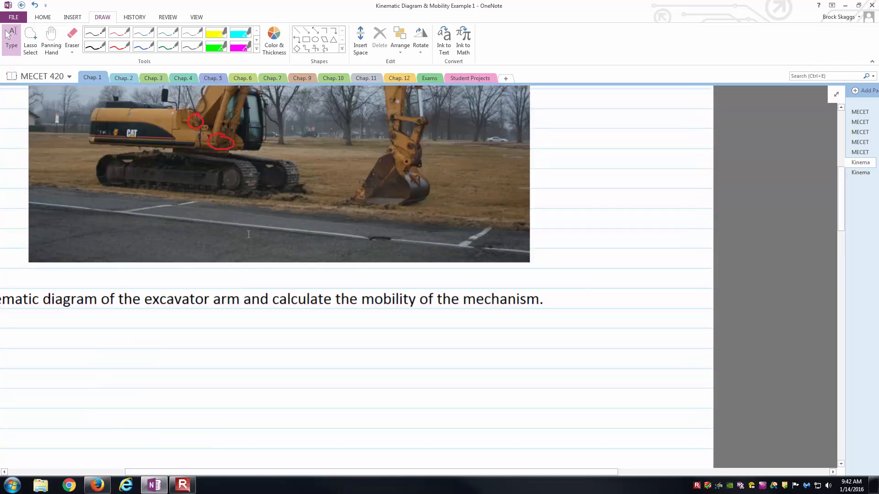
# Step: Draw the bent triangular boom link from the left ground pivot and hatch it in black
pyautogui.scroll(3)
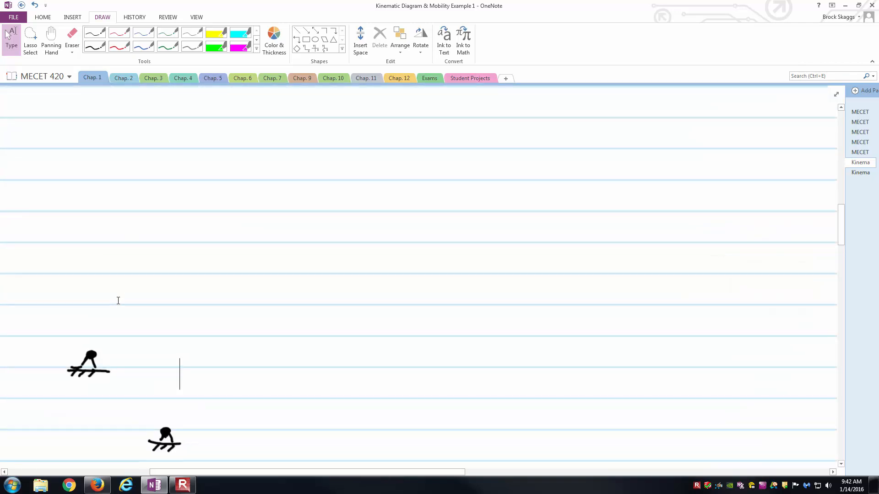
pyautogui.click(94, 33)
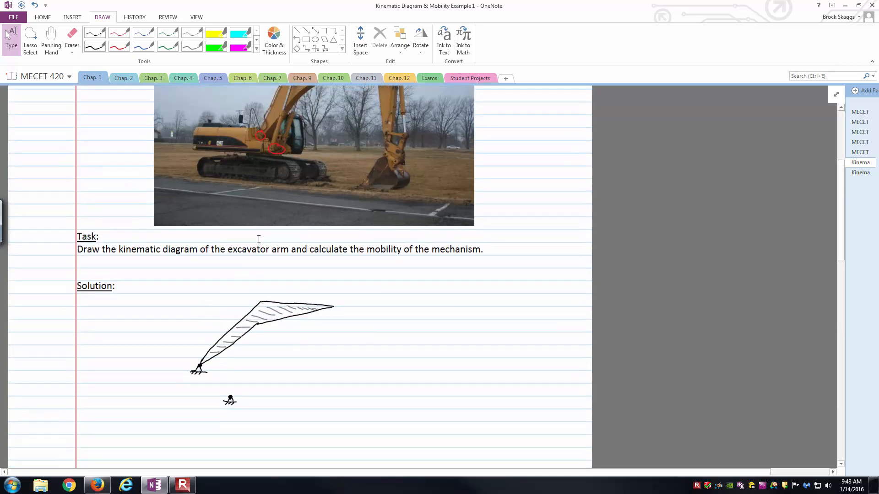
pyautogui.scroll(3)
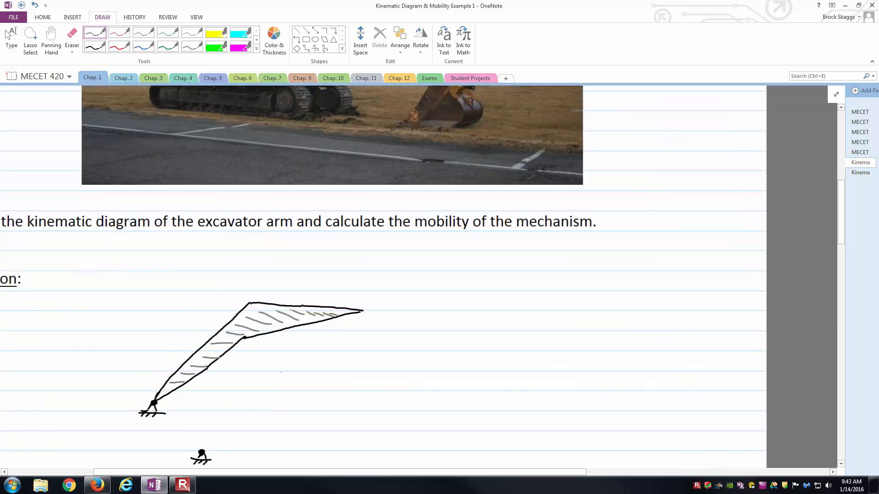
# Step: Finish hatching the boom link and pin it to the left ground pivot
pyautogui.scroll(3)
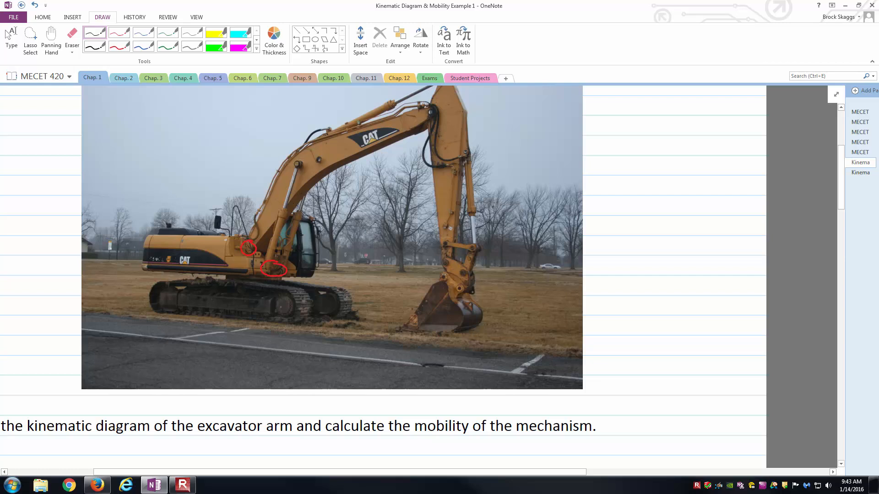
pyautogui.scroll(-3)
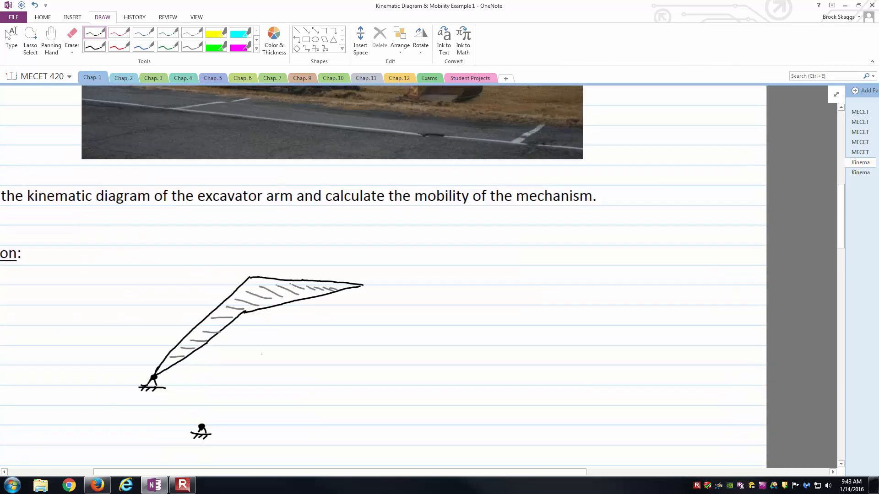
pyautogui.scroll(3)
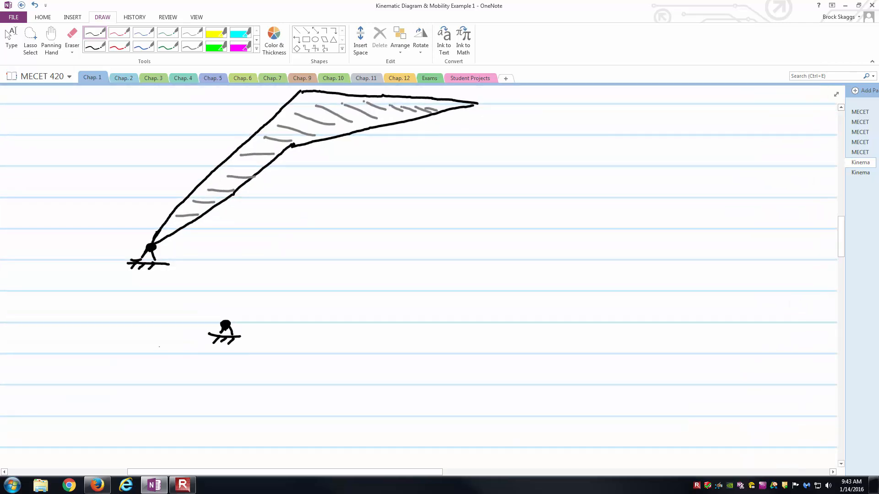
pyautogui.click(291, 146)
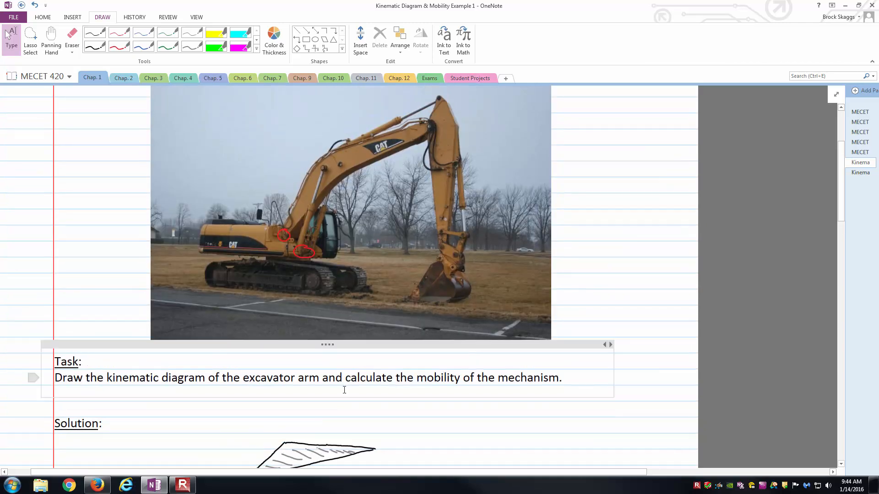
# Step: Draw the lift line from the second ground pivot to the boom with a pin at the boom tip
pyautogui.scroll(-3)
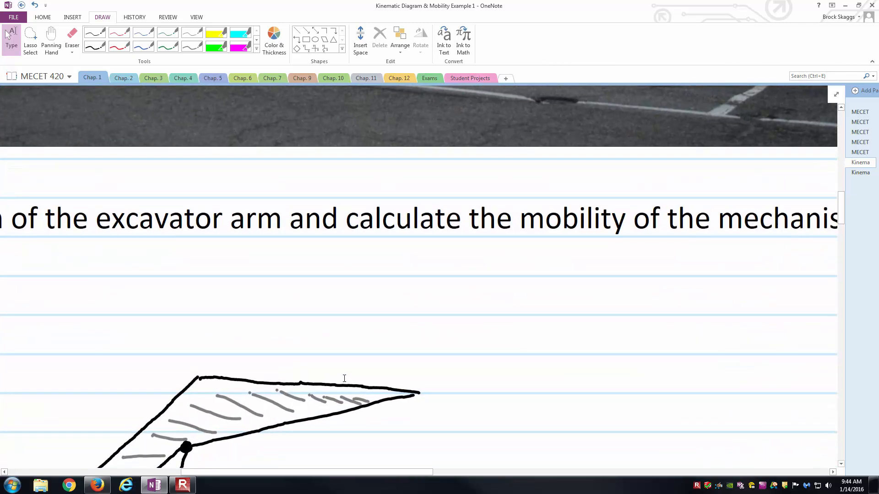
pyautogui.click(418, 393)
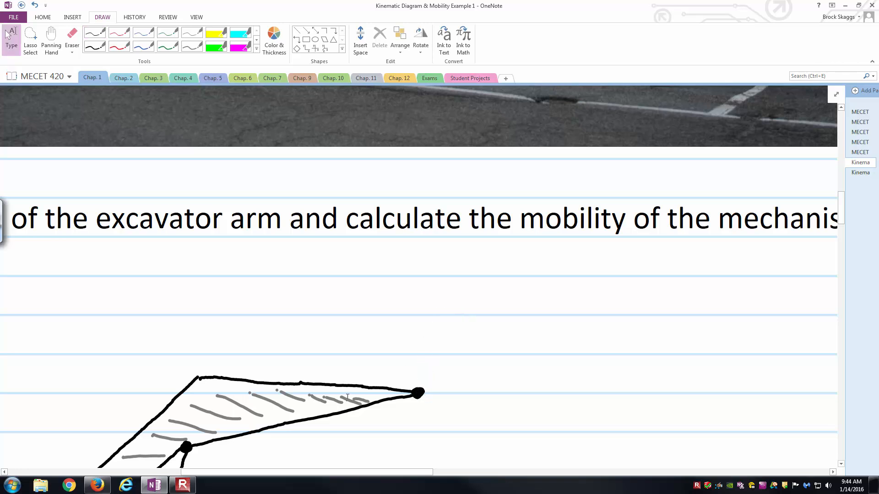
pyautogui.scroll(3)
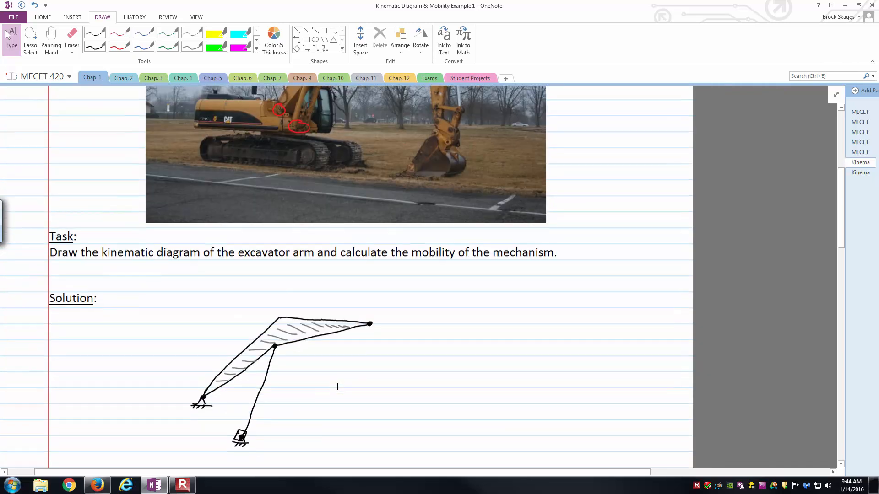
# Step: Outline the tall stick link hanging from the boom tip in black
pyautogui.scroll(3)
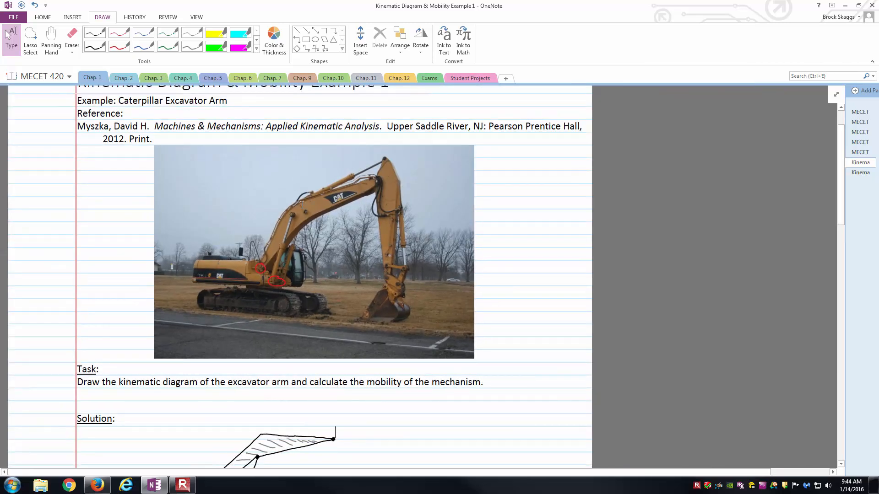
pyautogui.moveTo(359, 156)
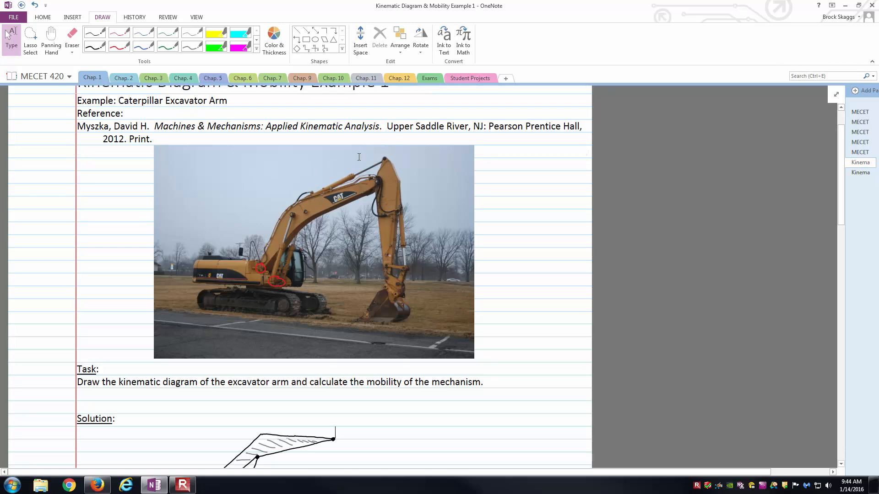
pyautogui.moveTo(301, 183)
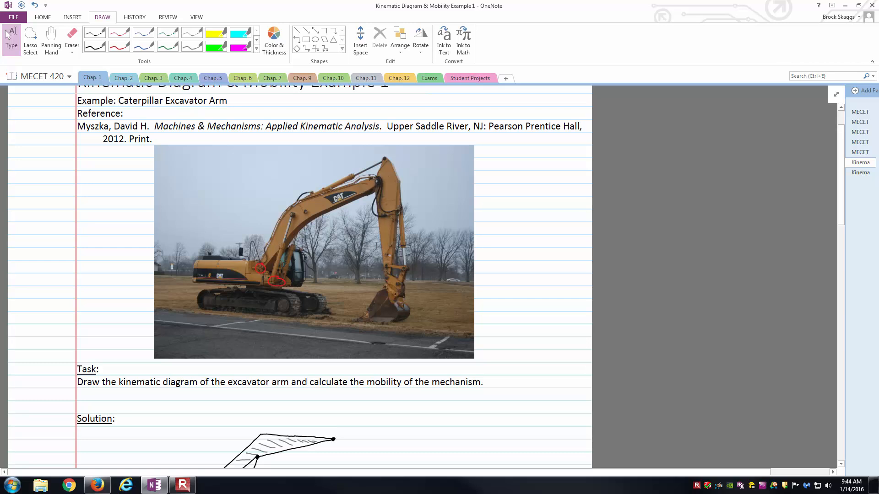
pyautogui.moveTo(393, 158)
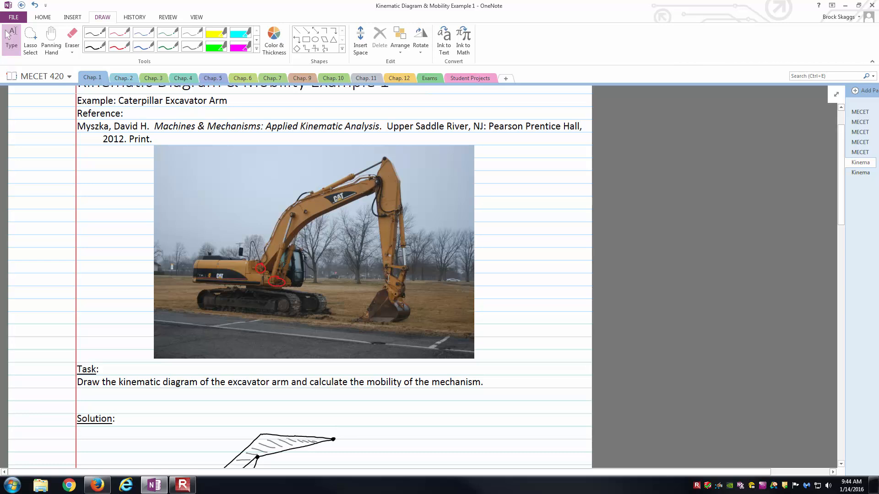
pyautogui.scroll(-3)
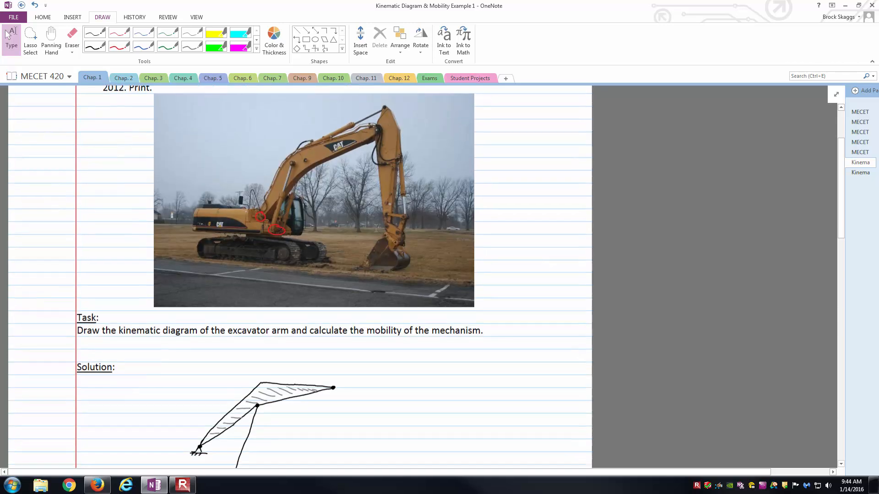
pyautogui.scroll(-3)
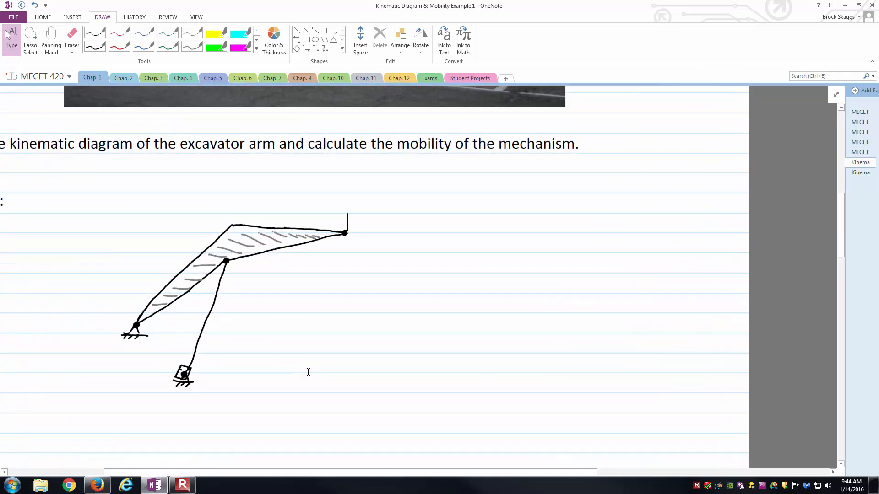
pyautogui.scroll(3)
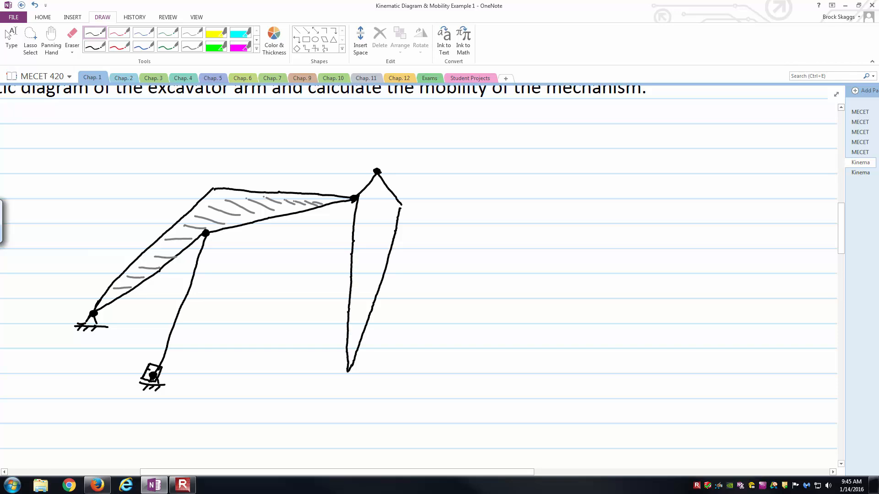
# Step: Hatch the stick link in gray and add pin dots at its joints
pyautogui.click(348, 371)
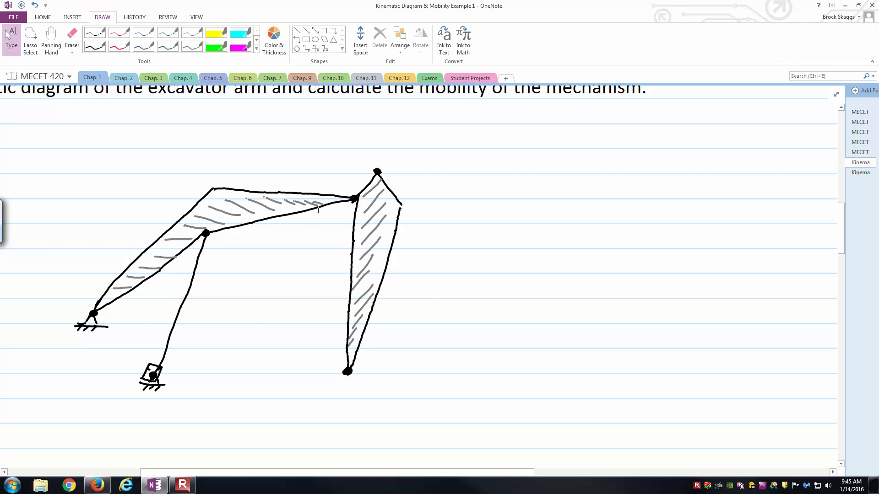
pyautogui.click(95, 33)
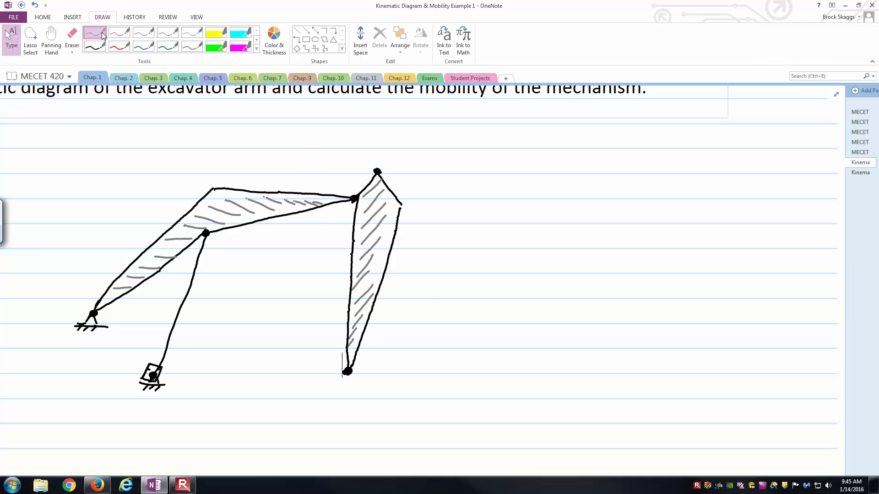
# Step: Draw a square slider on the boom's upper corner linked by a line to the stick's top pin
pyautogui.click(94, 32)
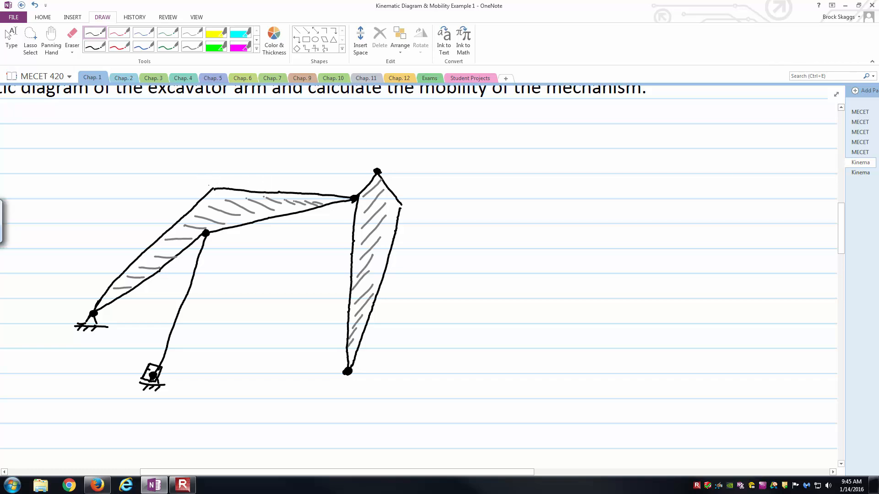
pyautogui.click(213, 190)
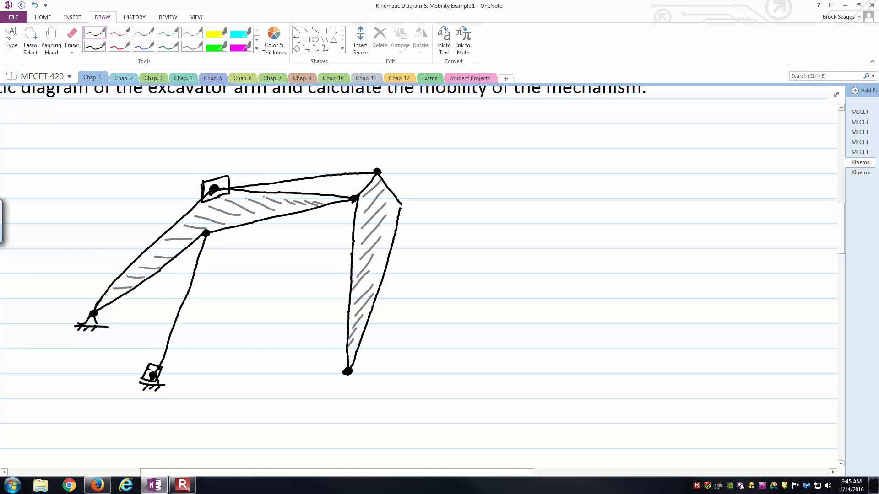
pyautogui.scroll(3)
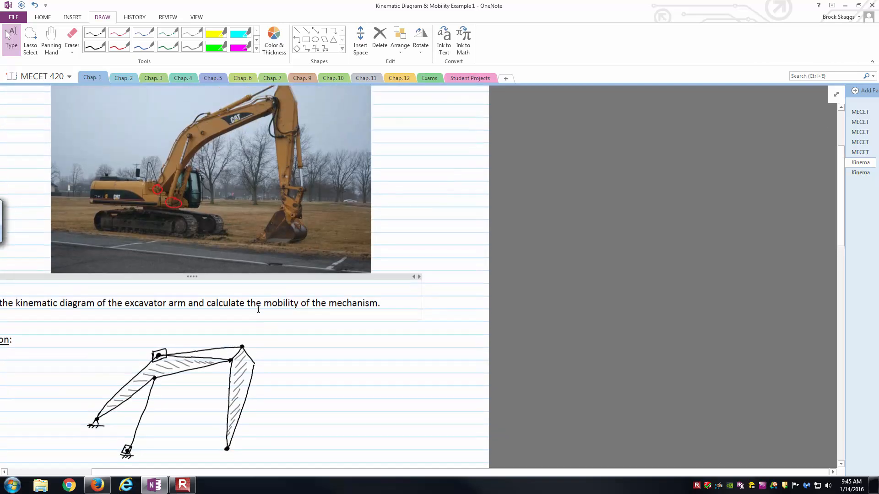
pyautogui.scroll(3)
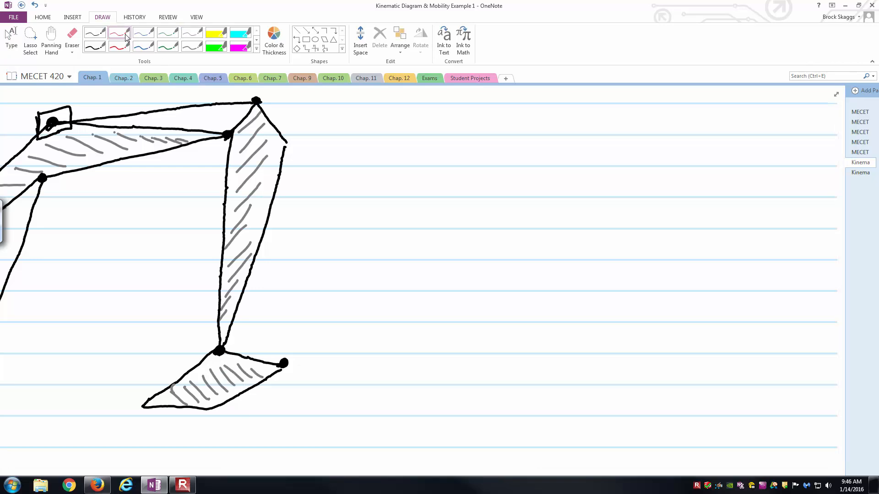
# Step: Draw and hatch the bucket link hanging from the stick's lower pin
pyautogui.click(168, 16)
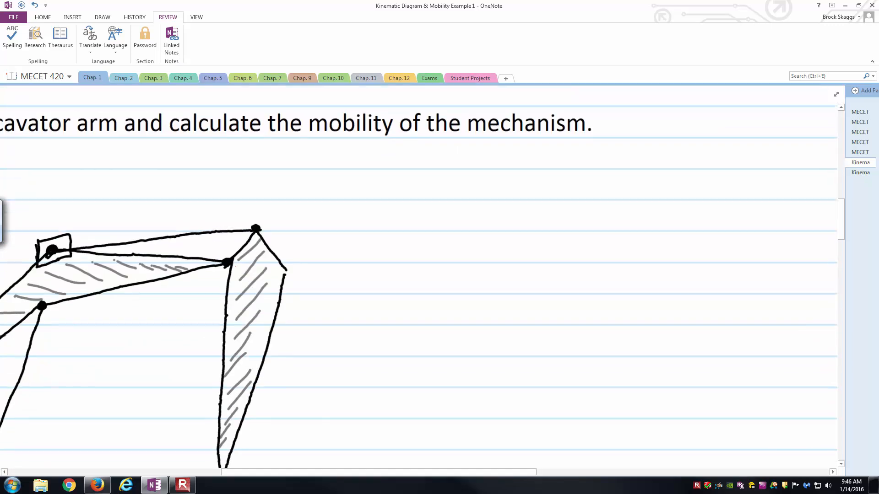
pyautogui.scroll(-3)
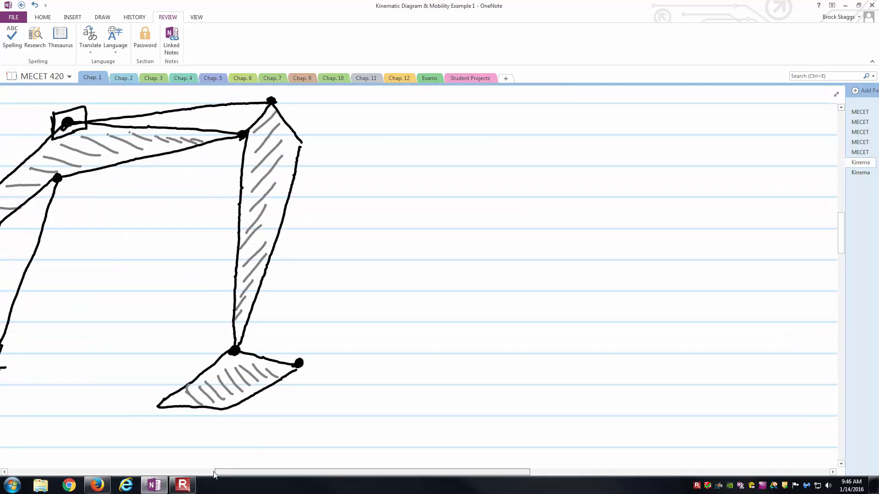
pyautogui.click(72, 17)
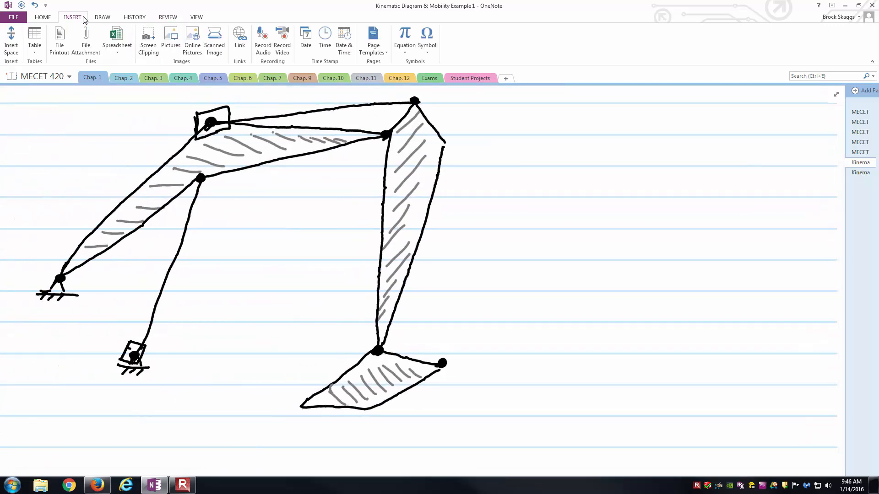
# Step: Label the bucket tip 'Point of Interest' in green with an arrow pointing to it
pyautogui.click(101, 17)
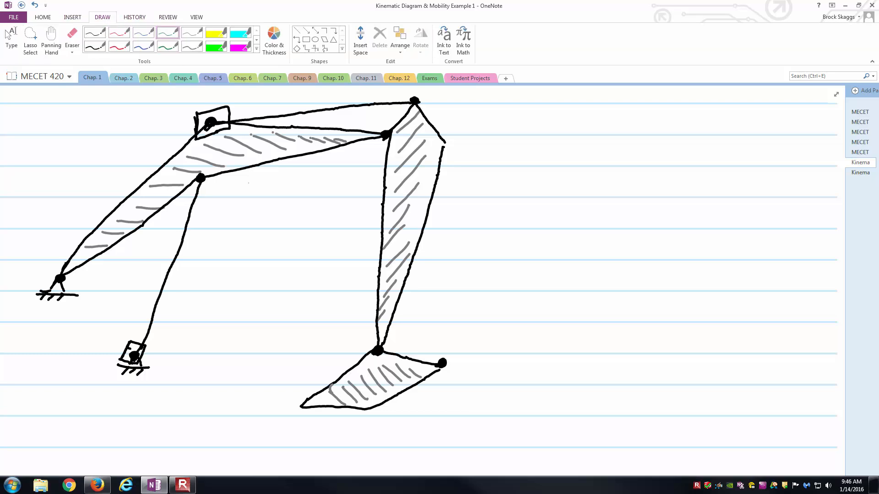
pyautogui.scroll(-3)
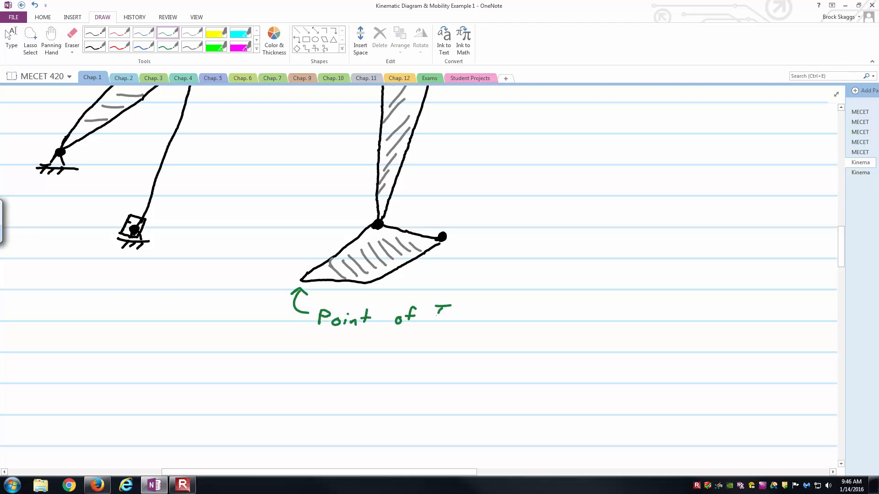
pyautogui.write('Interest')
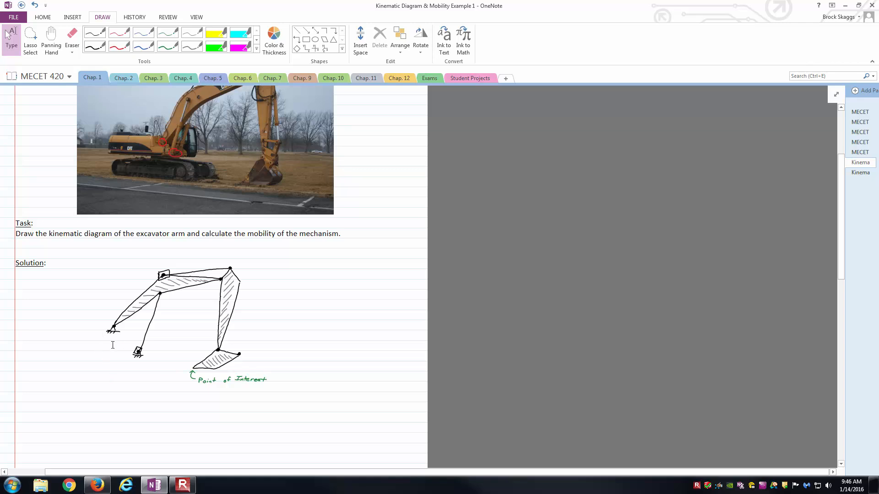
pyautogui.scroll(-3)
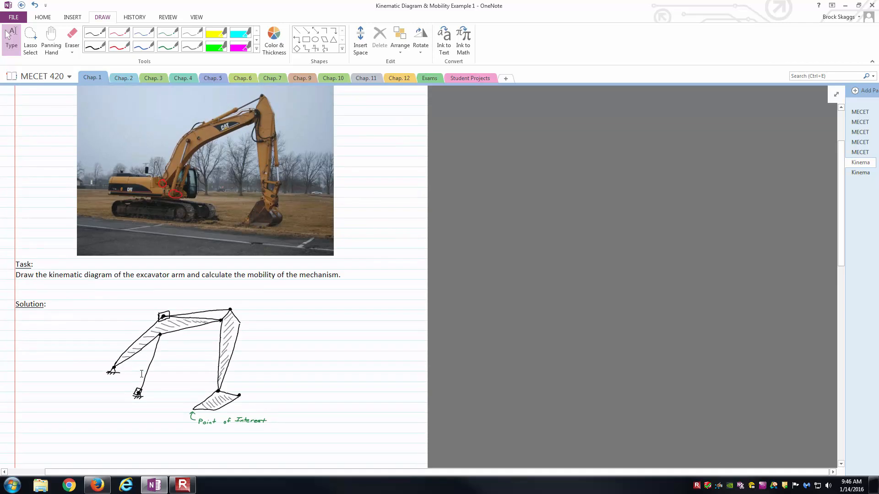
pyautogui.moveTo(187, 390)
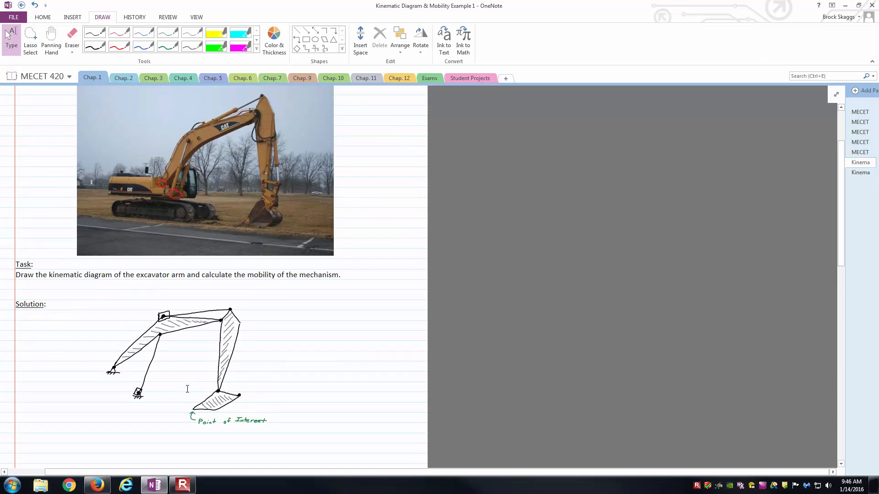
pyautogui.moveTo(188, 406)
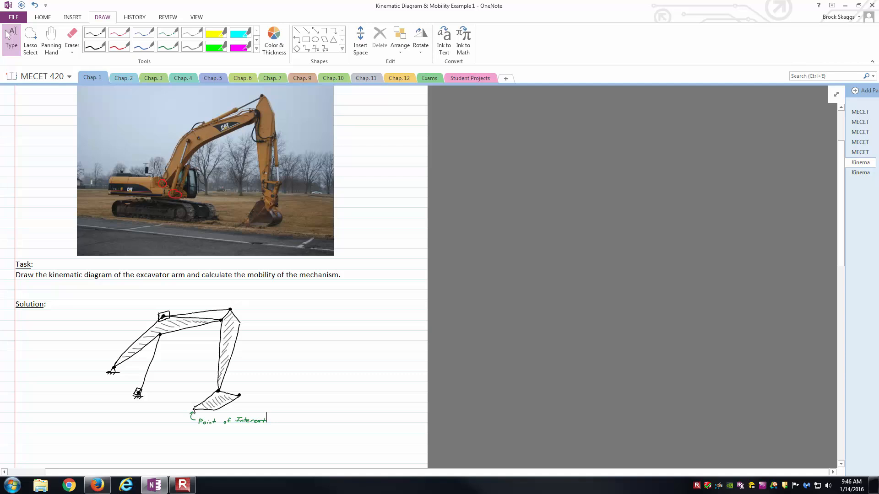
pyautogui.moveTo(153, 78)
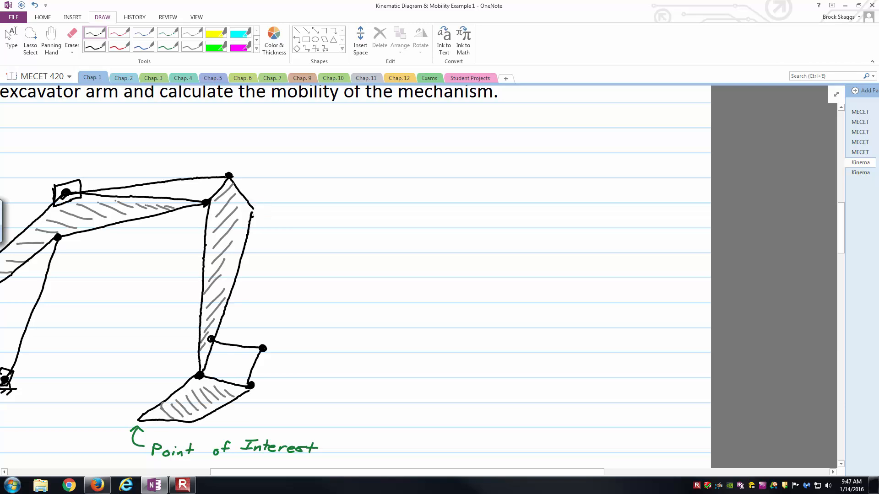
# Step: Add the bucket linkage: short links between stick and bucket driven by a stick-mounted slider
pyautogui.click(253, 213)
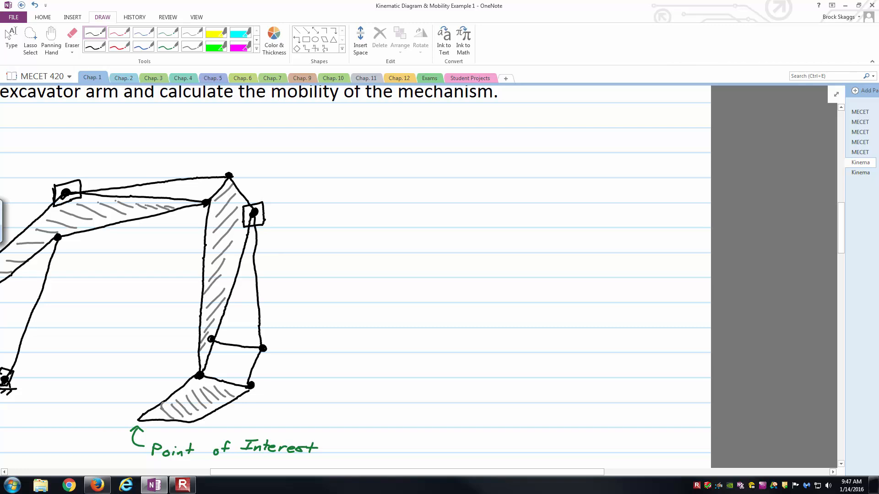
pyautogui.scroll(3)
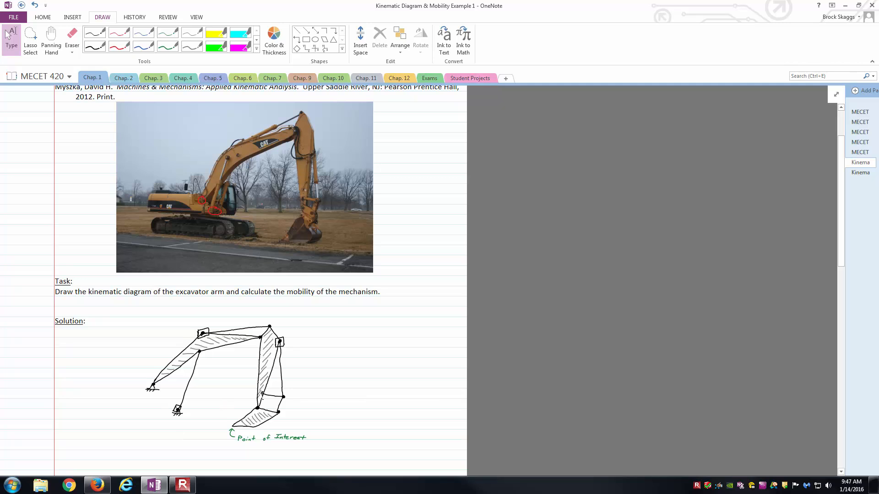
pyautogui.moveTo(274, 384)
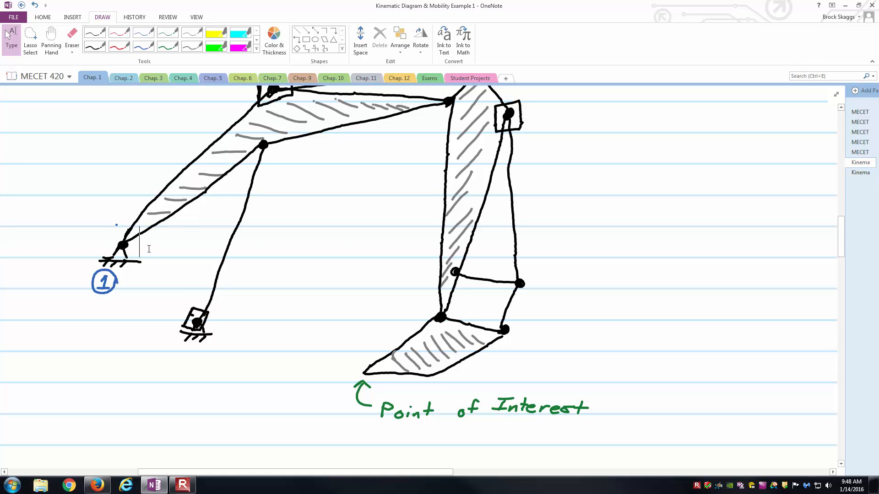
# Step: Number every link, including ground, with circled blue numbers 1 through 12
pyautogui.click(72, 36)
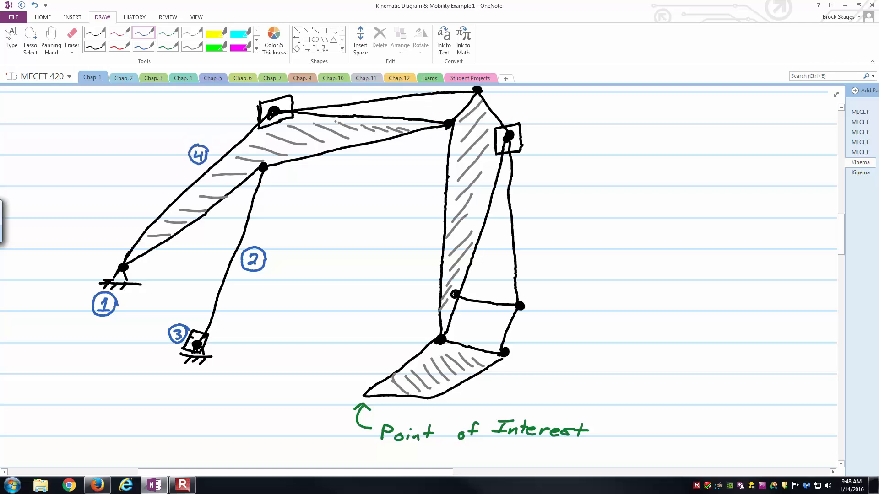
pyautogui.scroll(3)
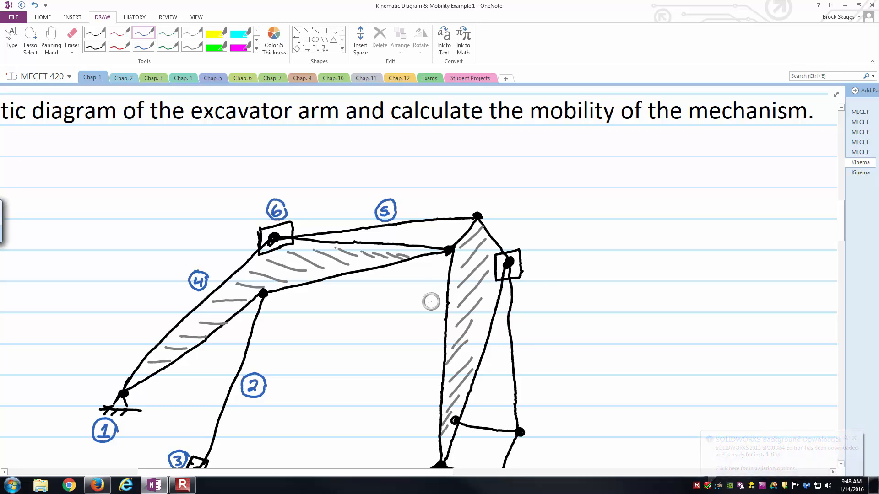
pyautogui.click(431, 303)
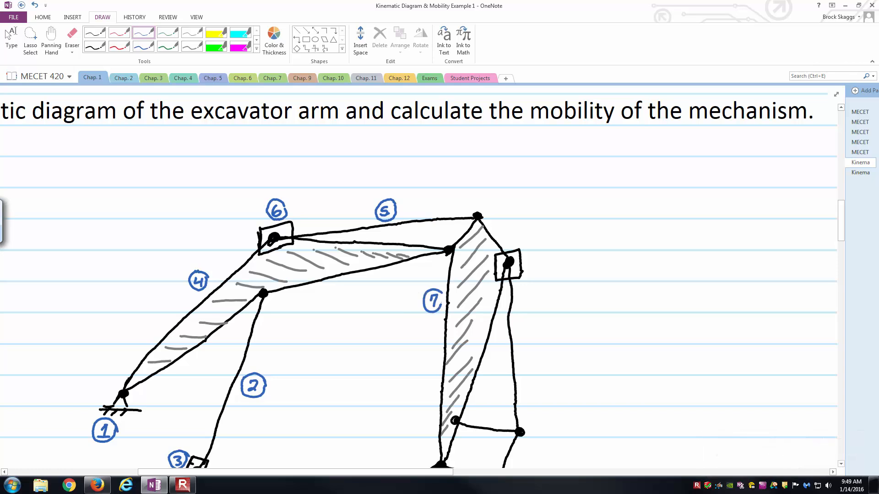
pyautogui.scroll(-3)
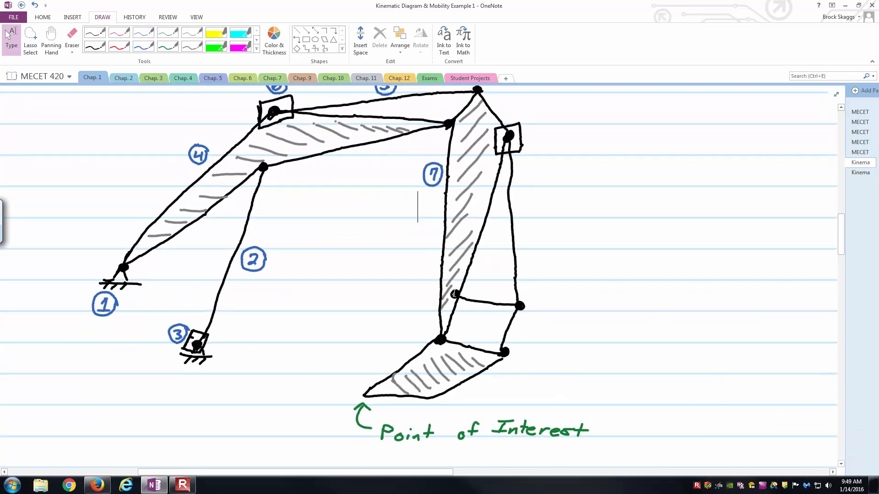
pyautogui.moveTo(533, 131)
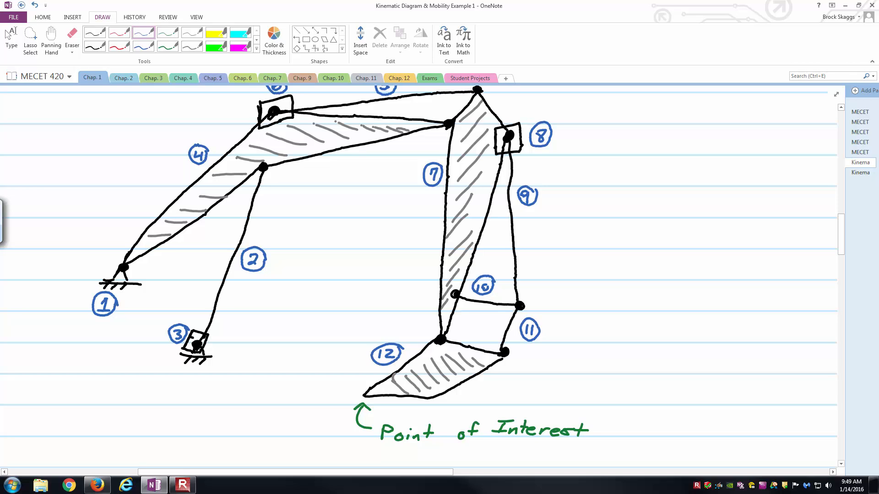
pyautogui.scroll(3)
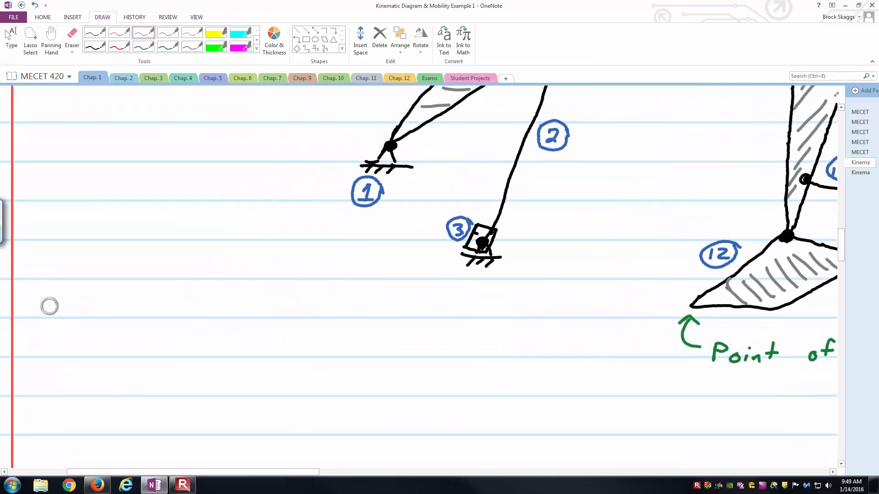
# Step: Write the link count n=12 in blue below left of the diagram
pyautogui.write('n=12')
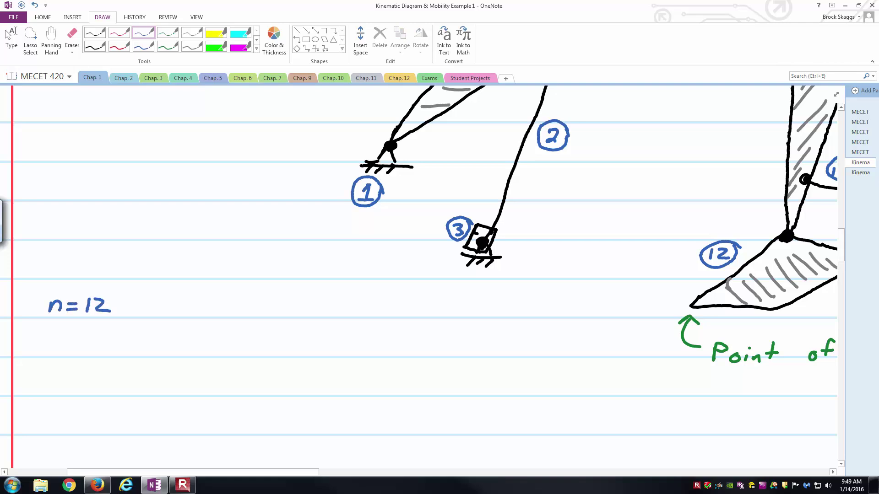
pyautogui.scroll(3)
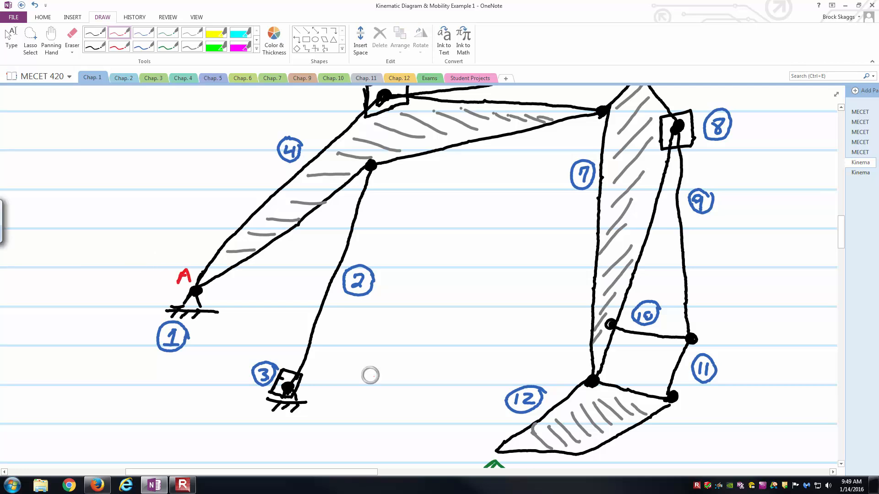
pyautogui.moveTo(309, 387)
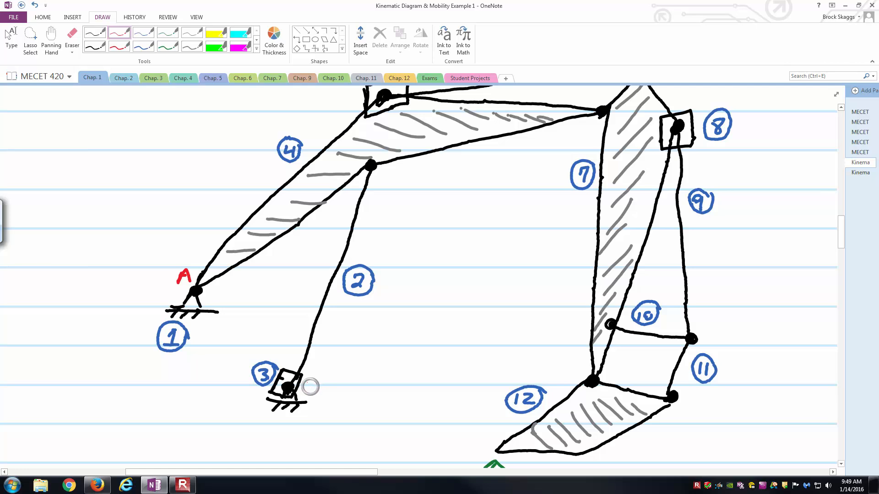
# Step: Letter the sketch's joints A through O in red and circle three pin joints on the excavator photo
pyautogui.write('B')
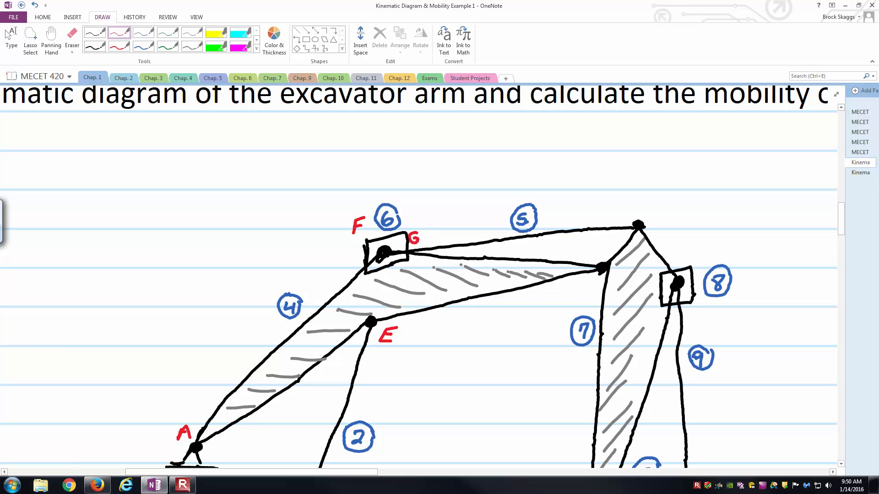
pyautogui.moveTo(635, 196)
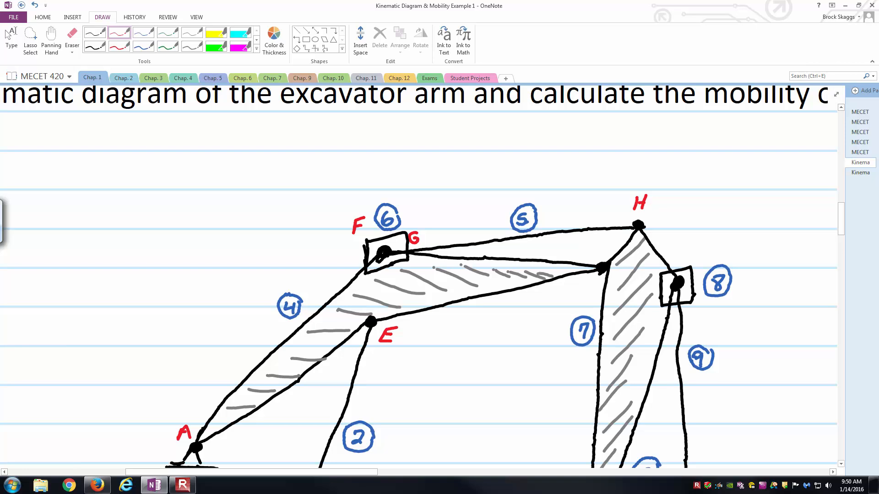
pyautogui.click(597, 251)
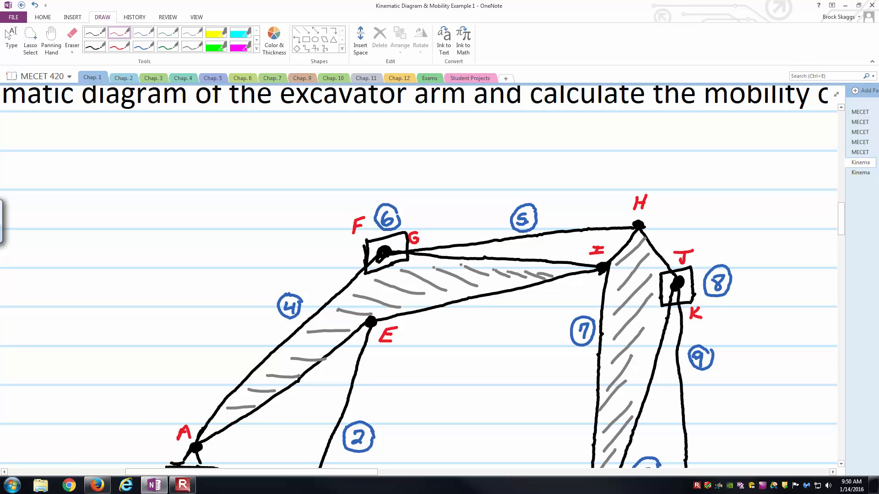
pyautogui.scroll(-3)
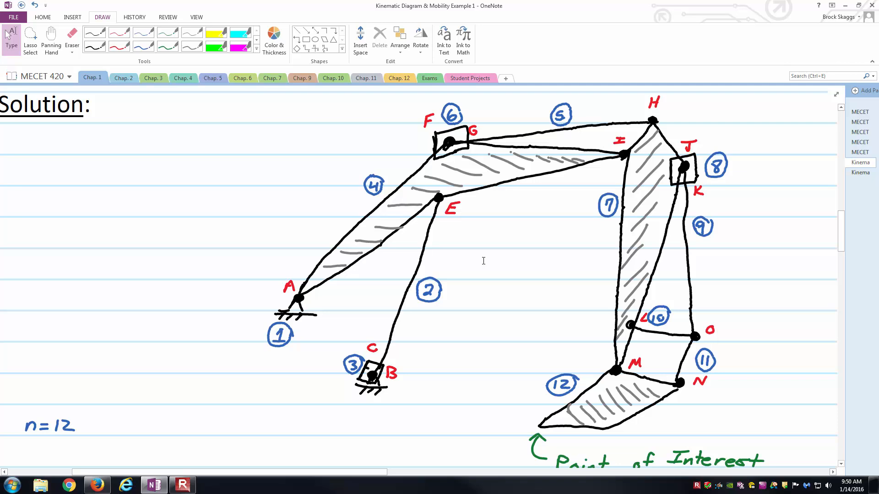
pyautogui.moveTo(493, 257)
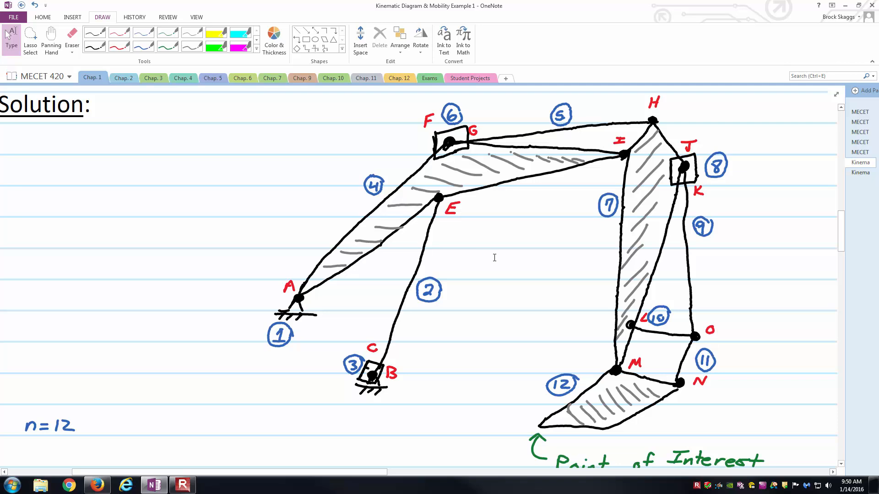
pyautogui.moveTo(503, 260)
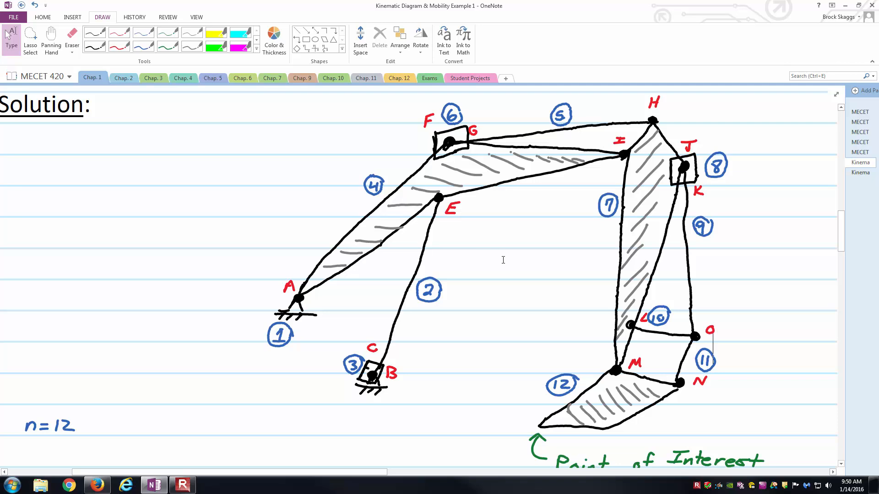
pyautogui.moveTo(447, 259)
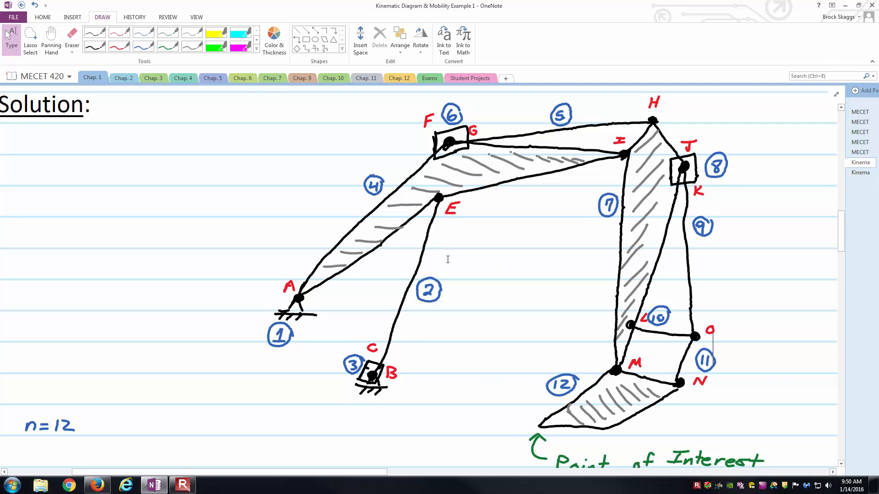
pyautogui.moveTo(439, 225)
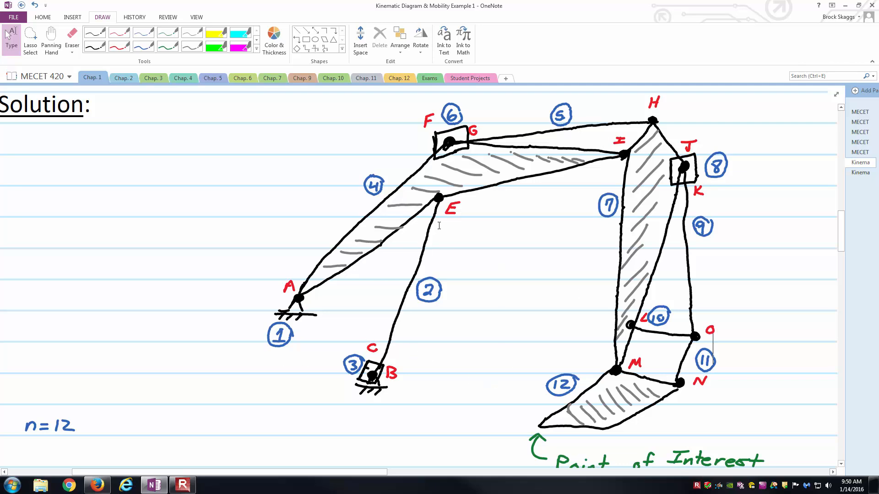
pyautogui.moveTo(646, 254)
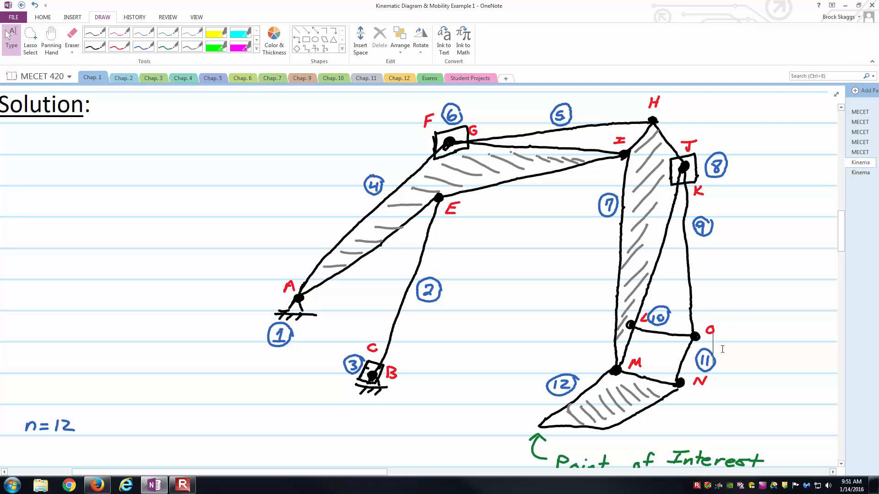
pyautogui.moveTo(690, 325)
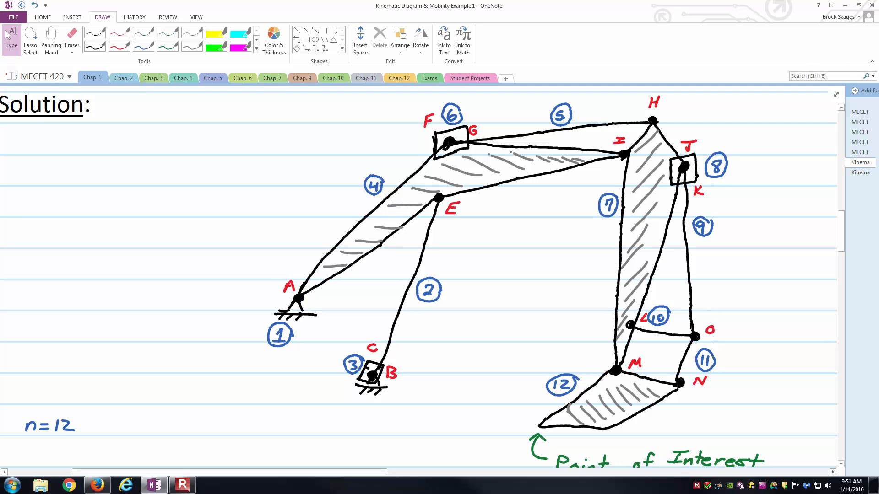
pyautogui.scroll(3)
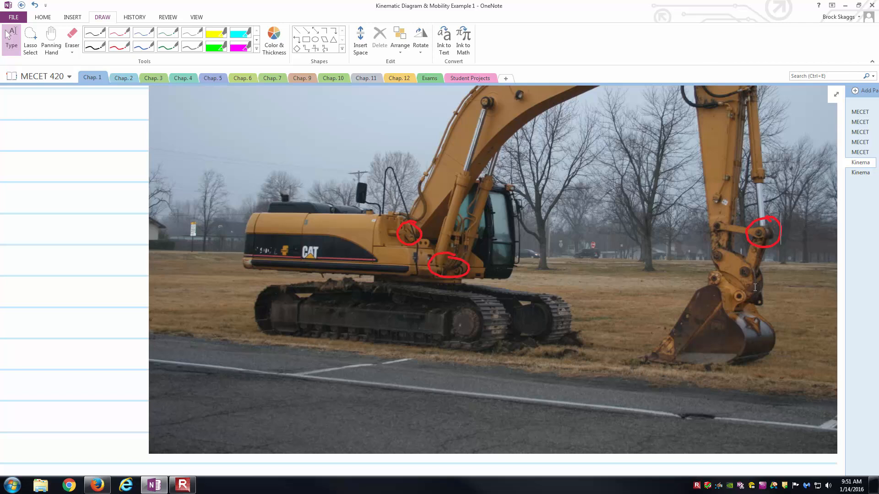
# Step: Mark joint O also as D and add blank 'jp =' and 'jh =' lines under n=12
pyautogui.scroll(-3)
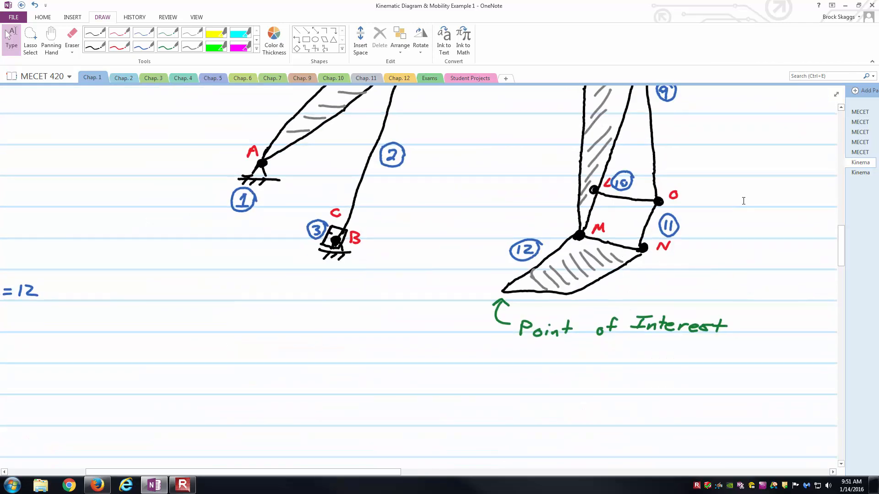
pyautogui.scroll(3)
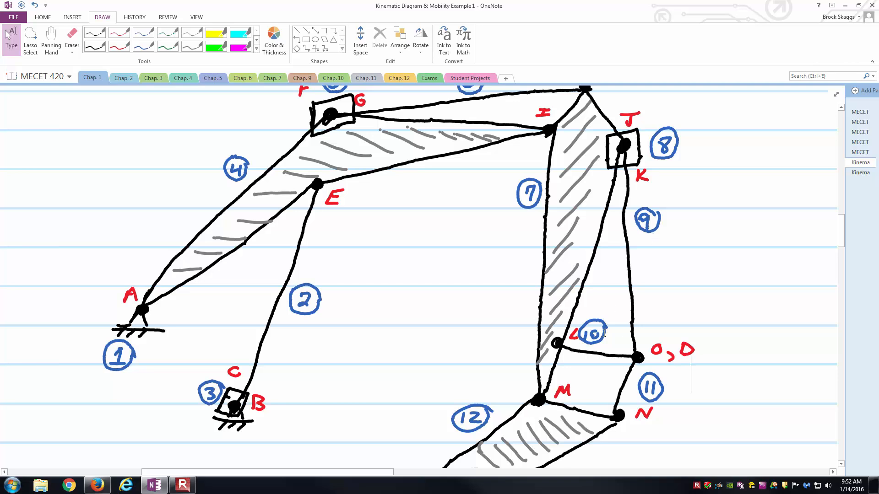
pyautogui.scroll(3)
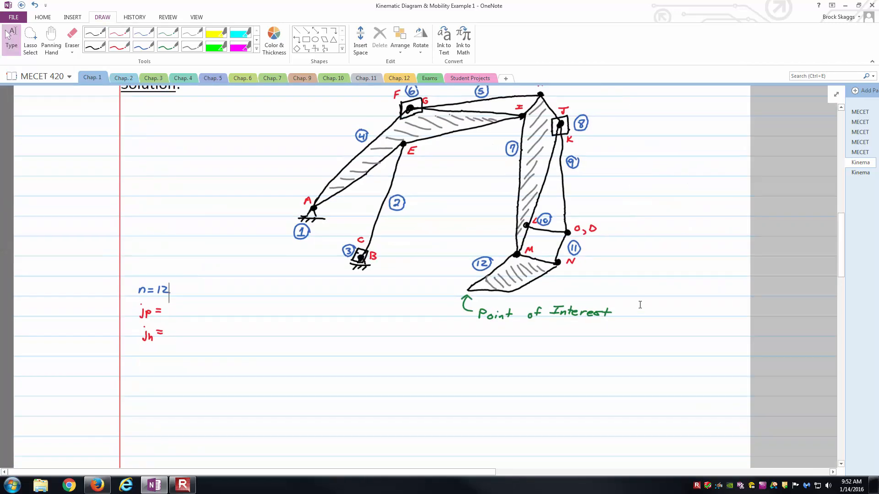
# Step: Fill in the joint counts beneath n=12 as jp = 15 and jh = 0
pyautogui.scroll(3)
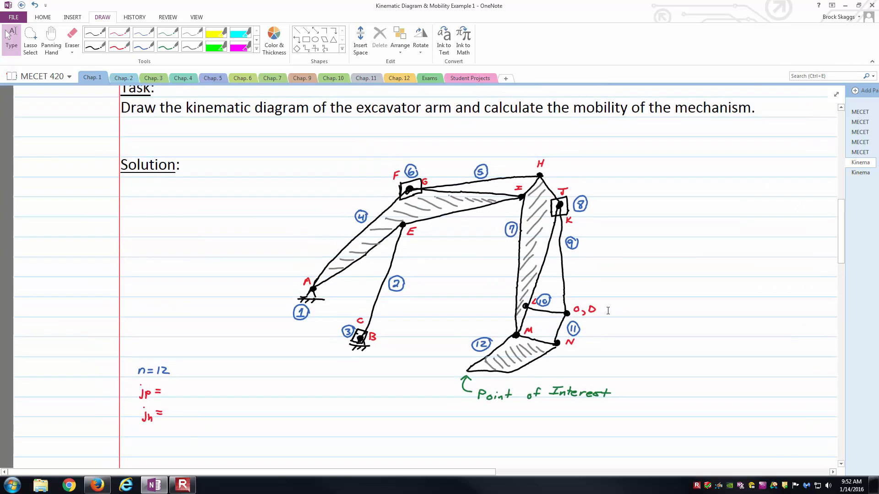
pyautogui.click(169, 371)
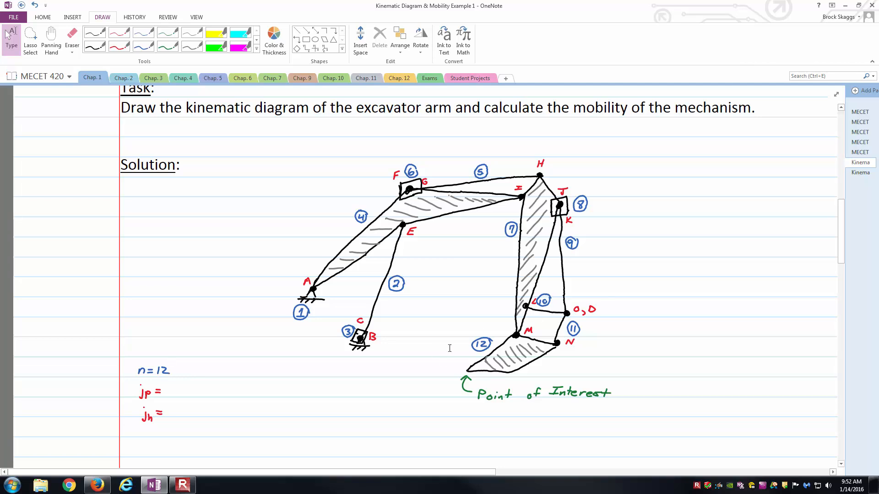
pyautogui.scroll(-3)
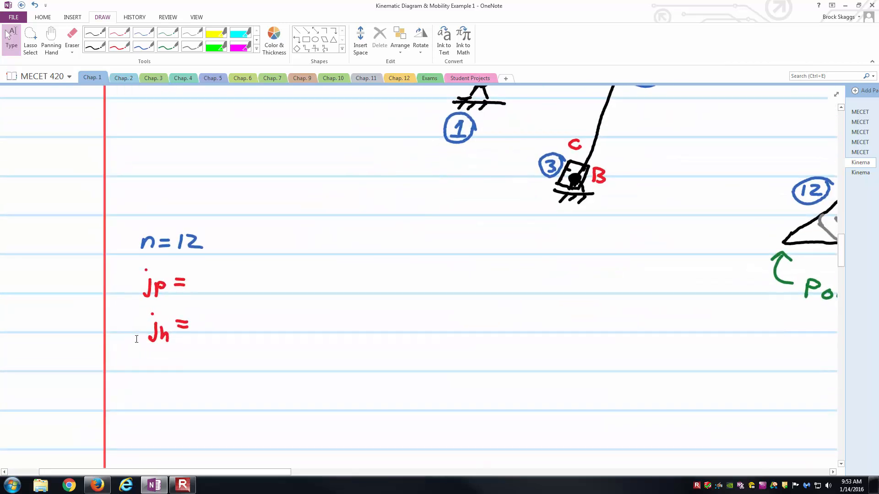
pyautogui.click(220, 316)
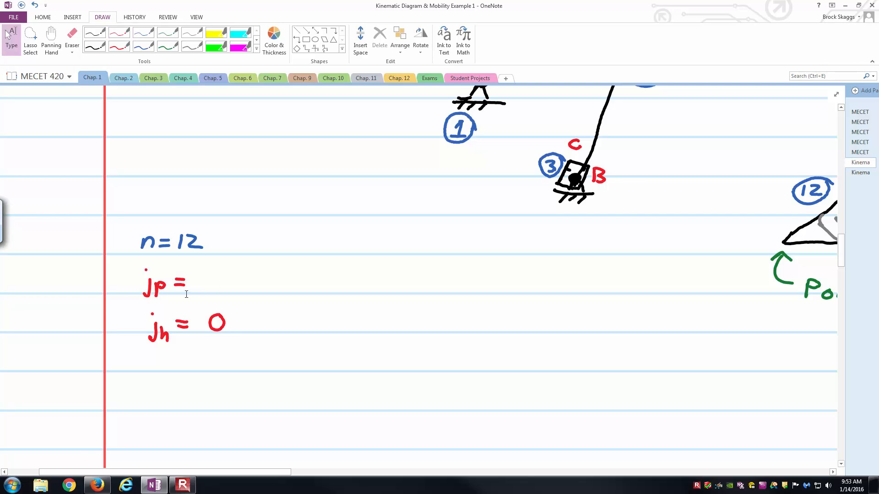
pyautogui.scroll(3)
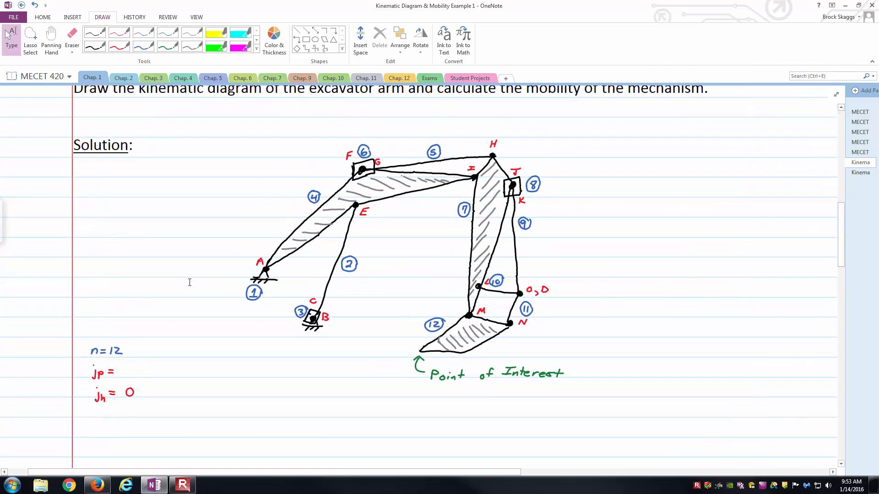
pyautogui.moveTo(280, 153)
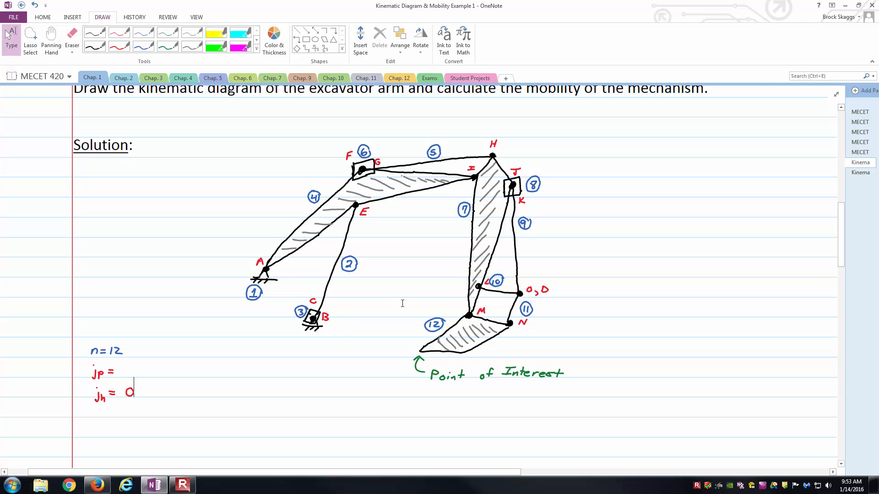
pyautogui.moveTo(342, 320)
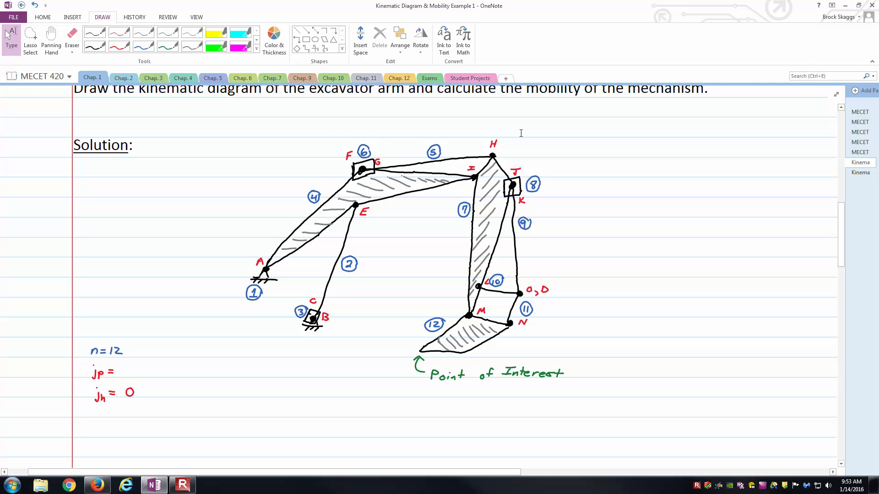
pyautogui.moveTo(567, 284)
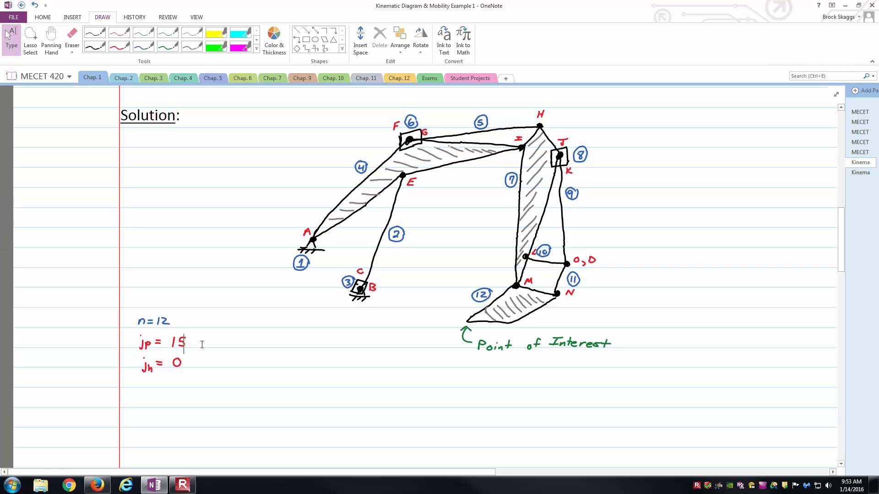
pyautogui.moveTo(167, 314)
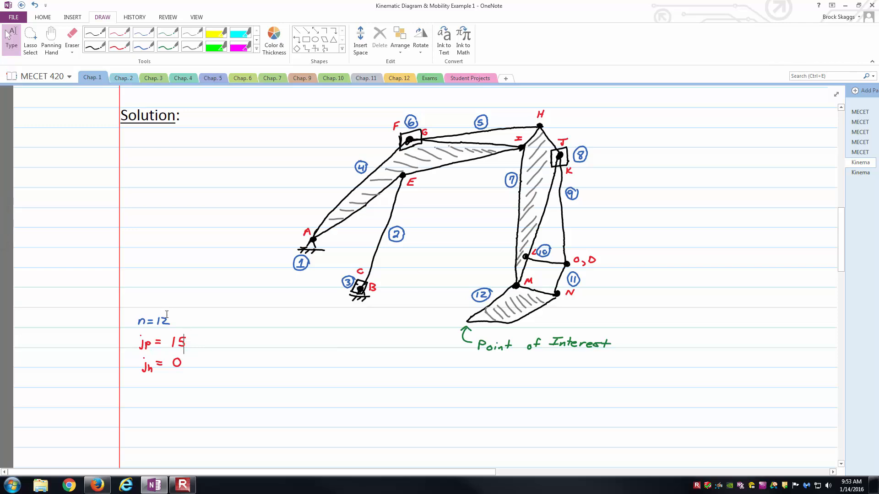
# Step: In black pen, write M = 3(n-1) - 2jp - jh = 3(12-1) - 2(15) - 0 = 3
pyautogui.click(94, 33)
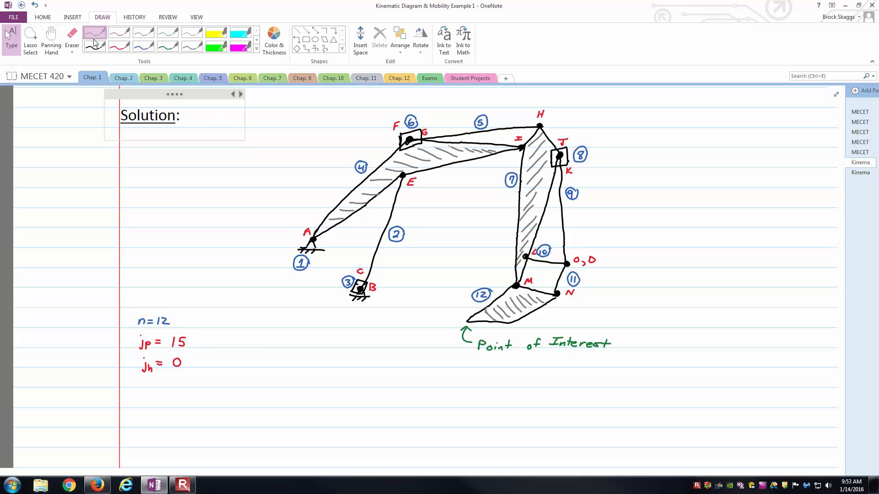
pyautogui.scroll(-3)
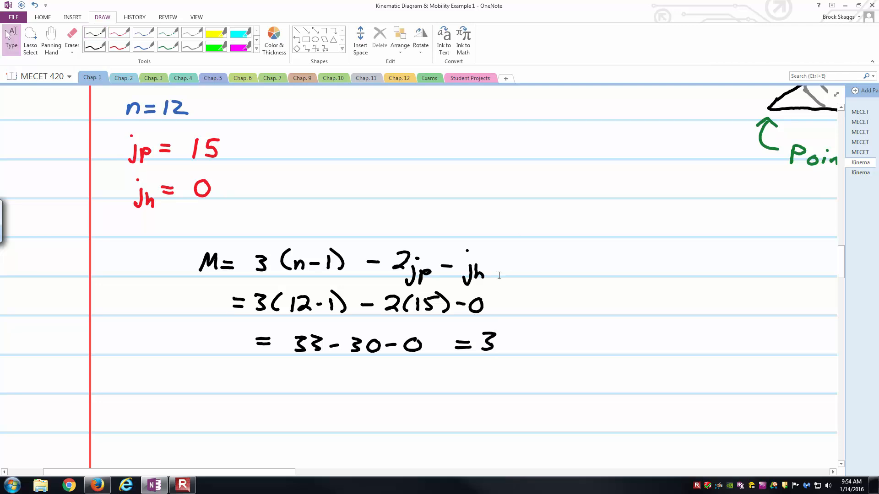
pyautogui.scroll(3)
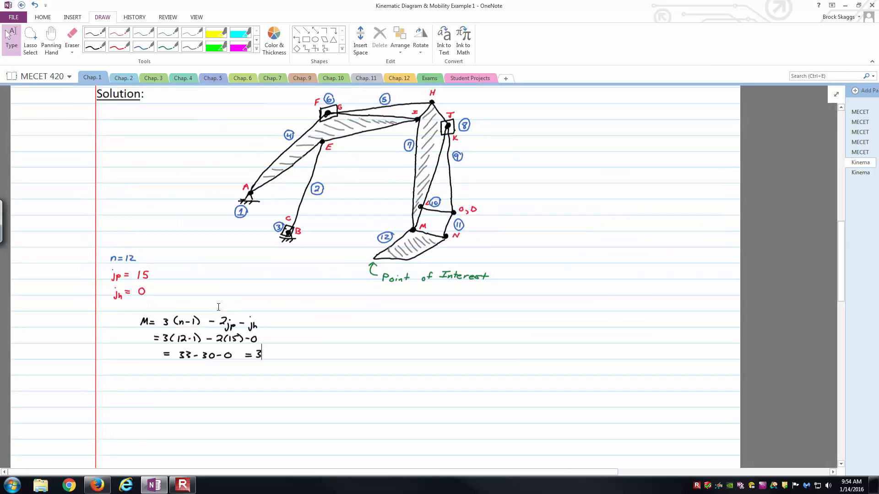
pyautogui.scroll(3)
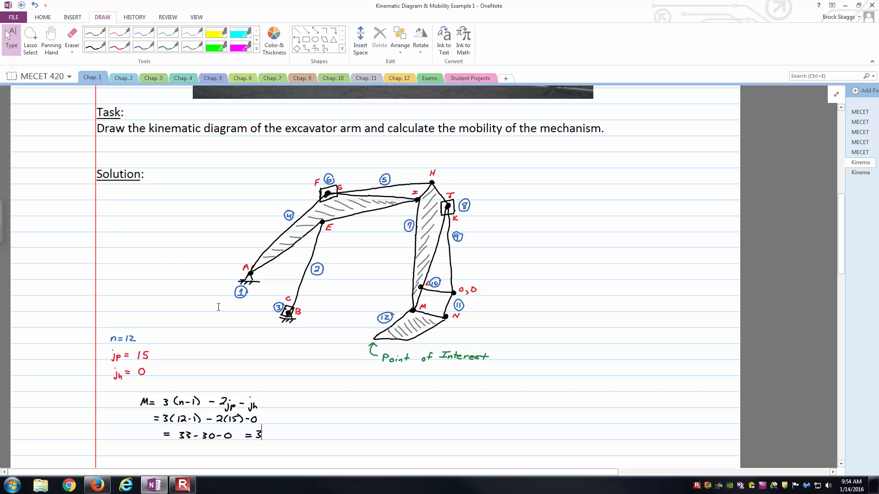
pyautogui.scroll(3)
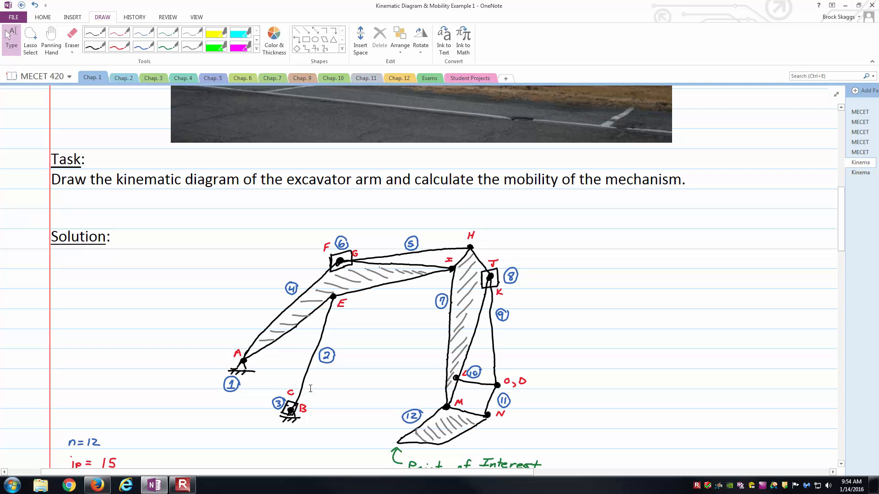
pyautogui.moveTo(440, 243)
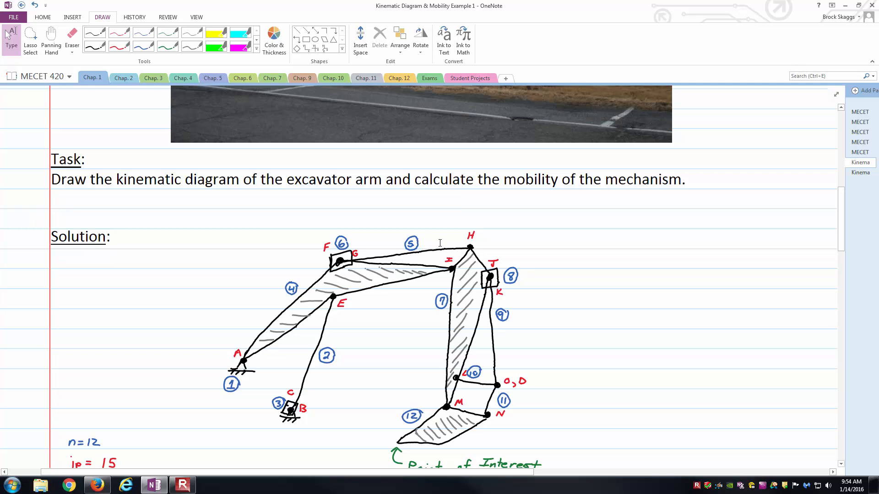
pyautogui.moveTo(532, 311)
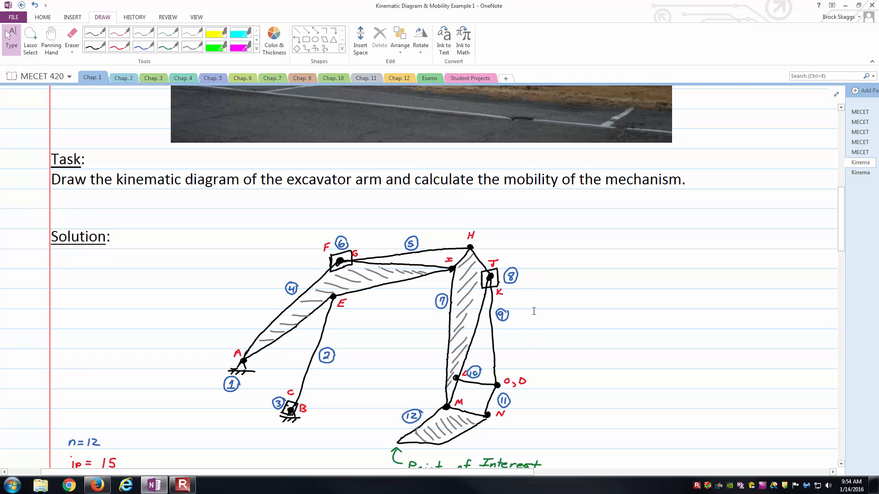
pyautogui.scroll(-3)
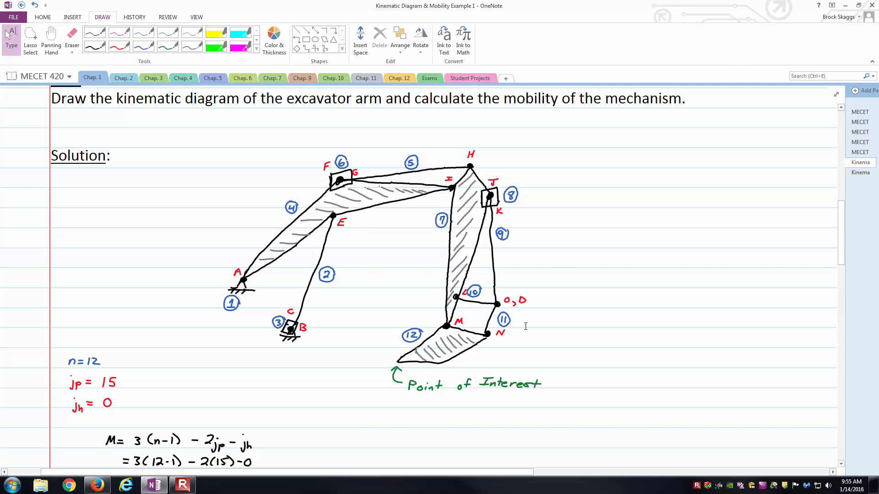
pyautogui.scroll(-3)
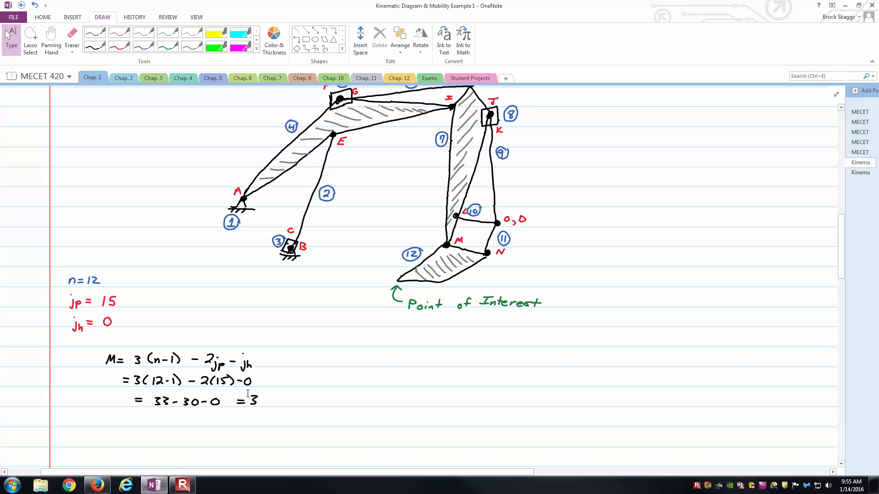
pyautogui.click(280, 402)
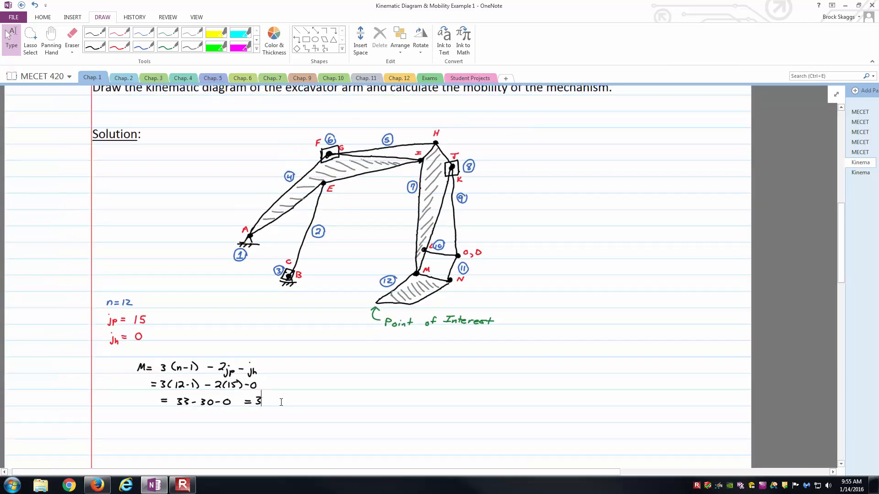
pyautogui.scroll(3)
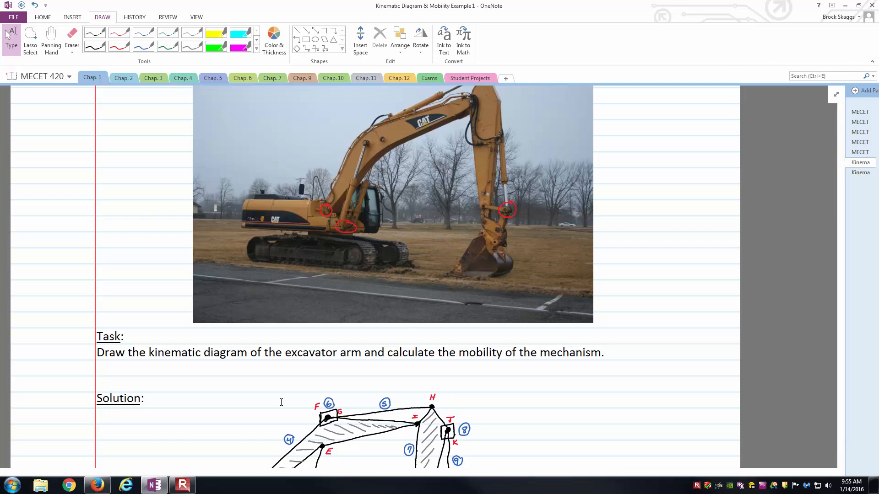
pyautogui.scroll(-3)
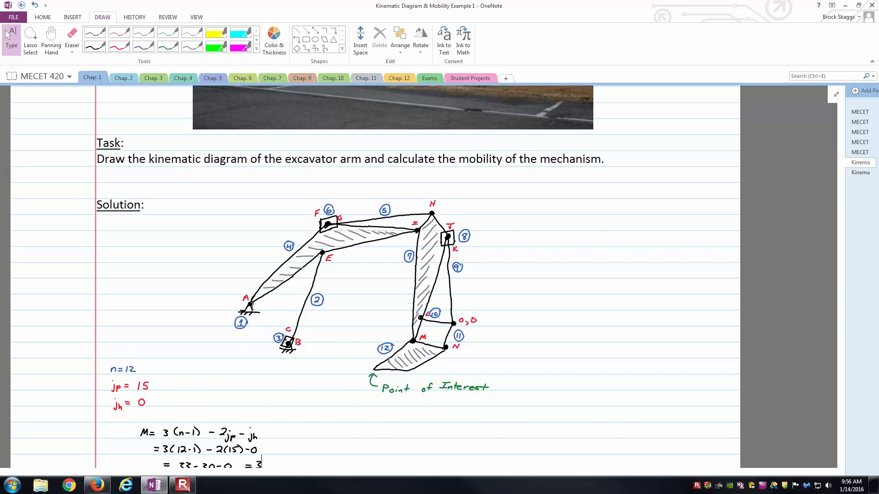
pyautogui.scroll(-3)
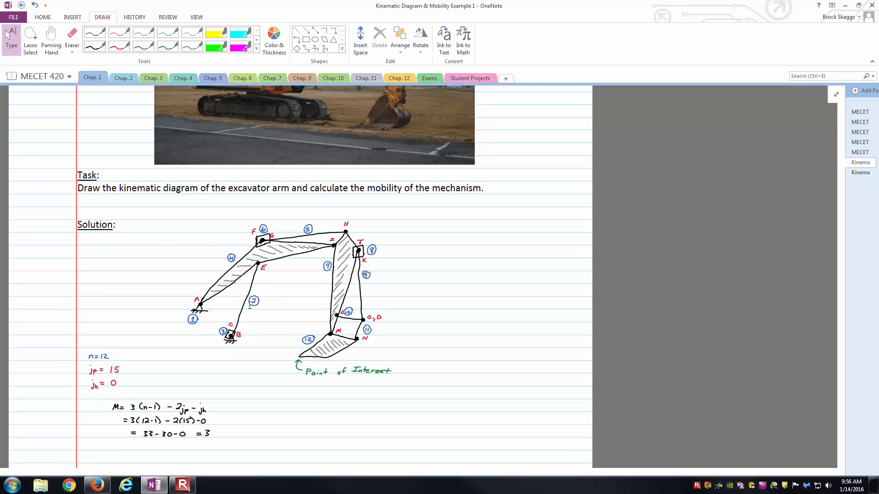
pyautogui.scroll(3)
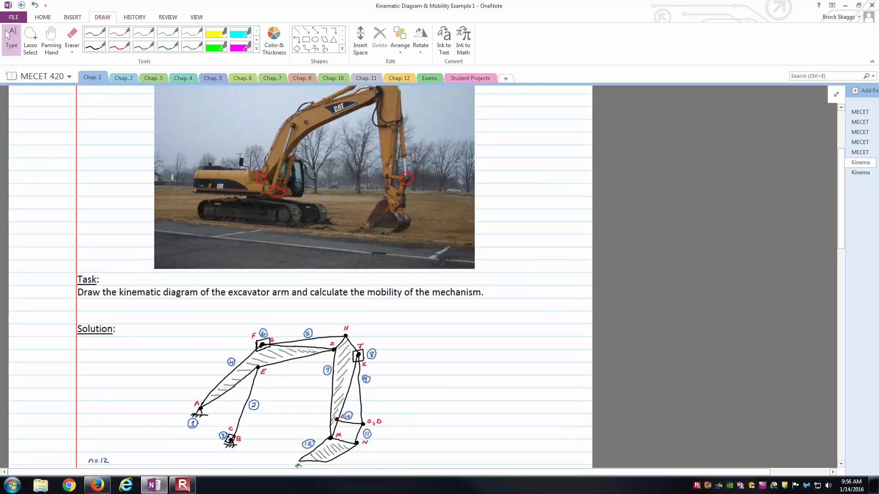
pyautogui.scroll(3)
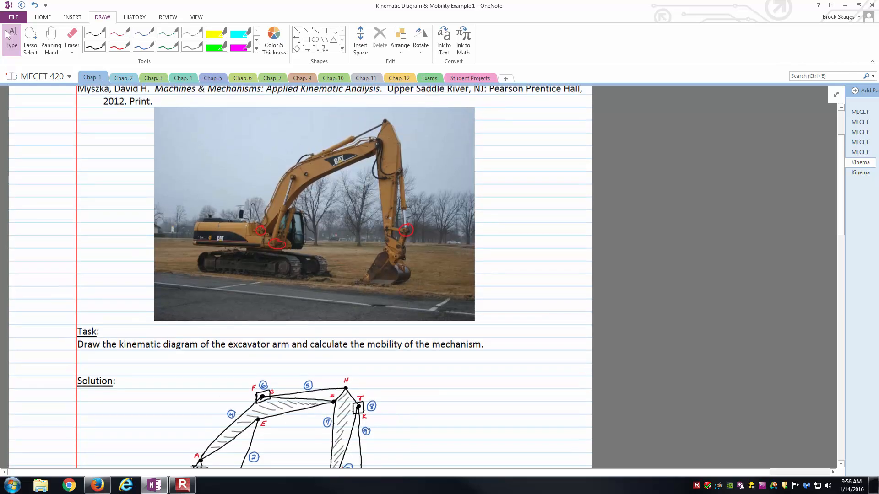
pyautogui.scroll(3)
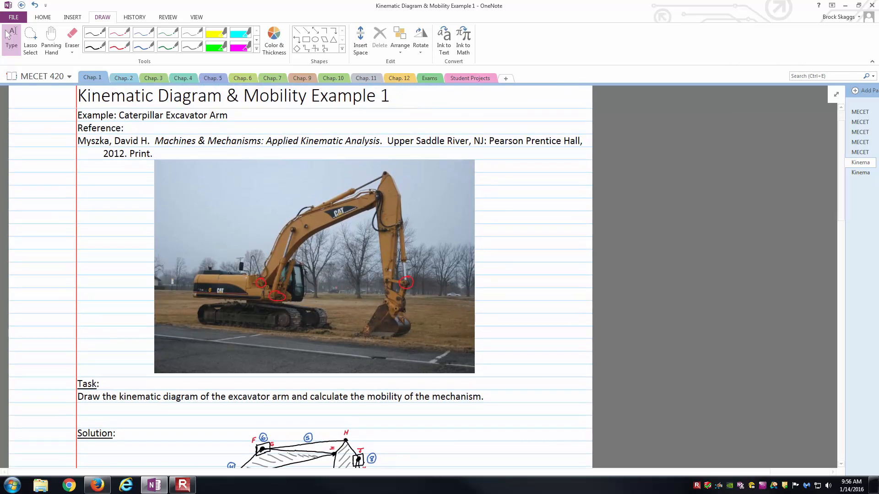